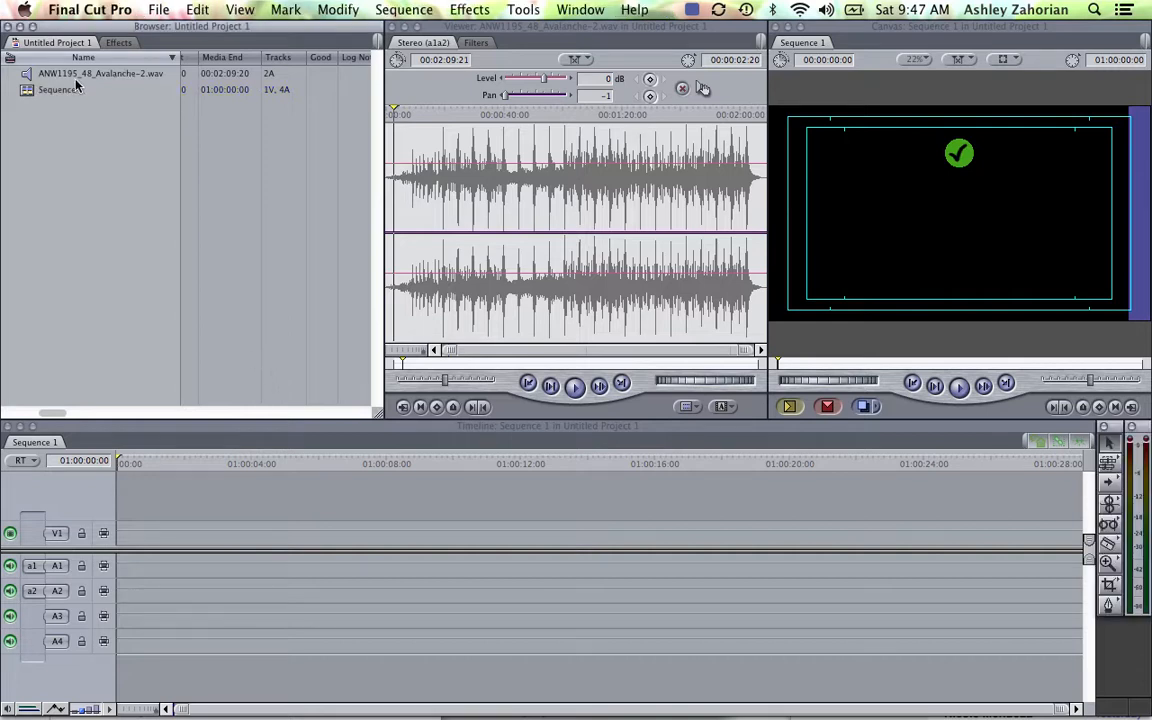
mouse_move(196, 284)
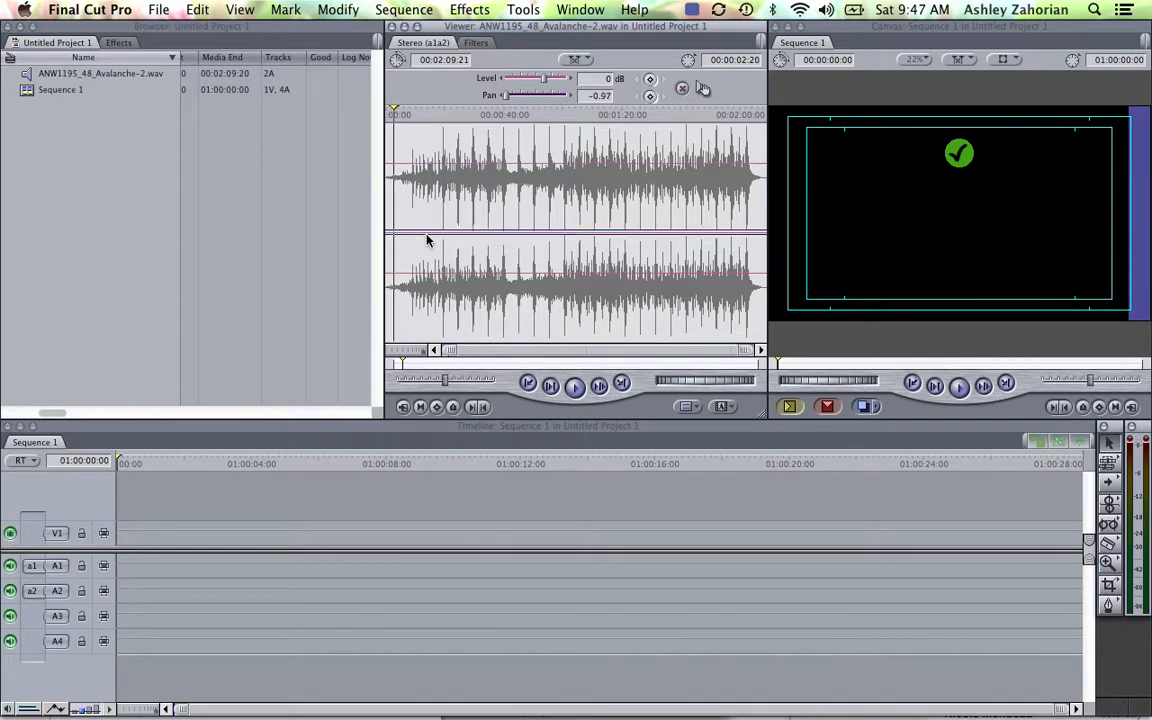
Drag the Avalanche WAV clip onto audio tracks A2 and A3 at the start of Sequence 1
left_click(100, 73)
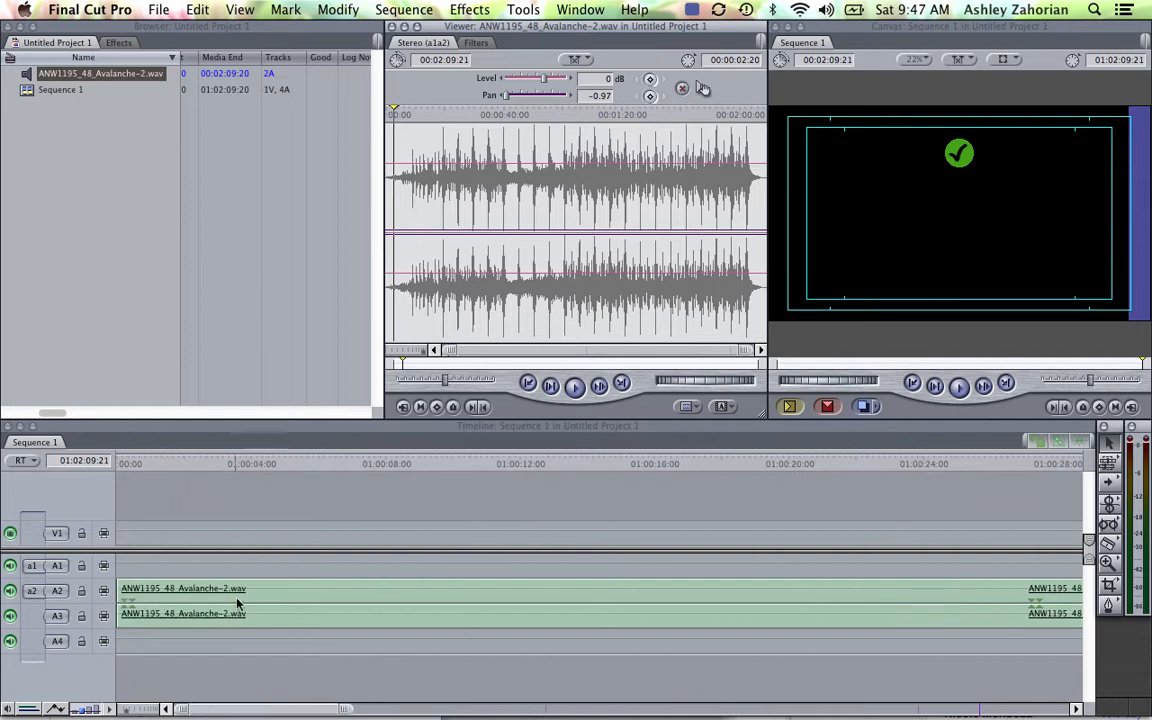
Select the Avalanche clips and bring up the File menu's export options
left_click(158, 9)
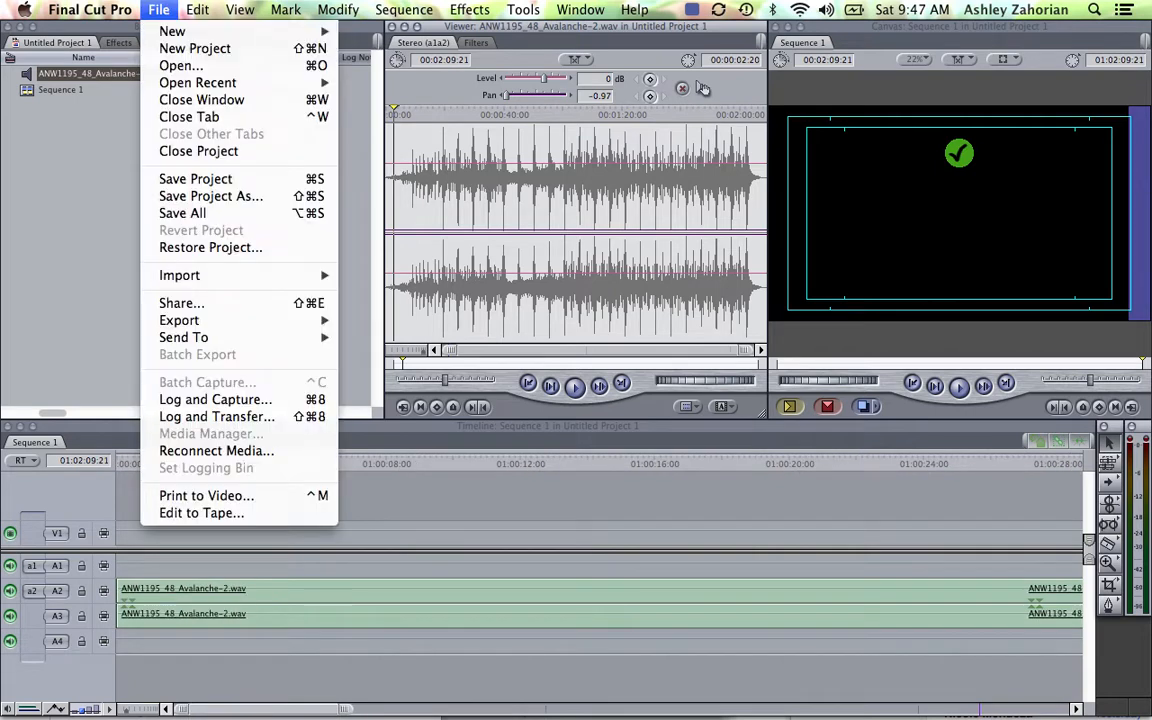
mouse_move(180, 320)
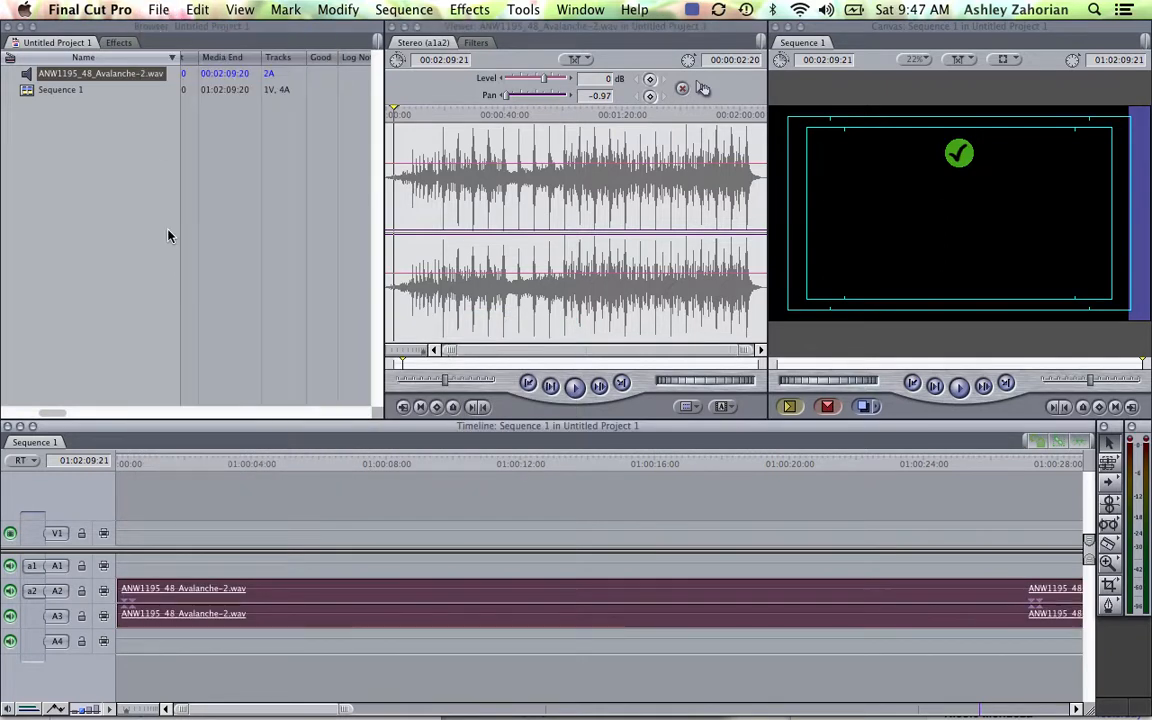
left_click(159, 9)
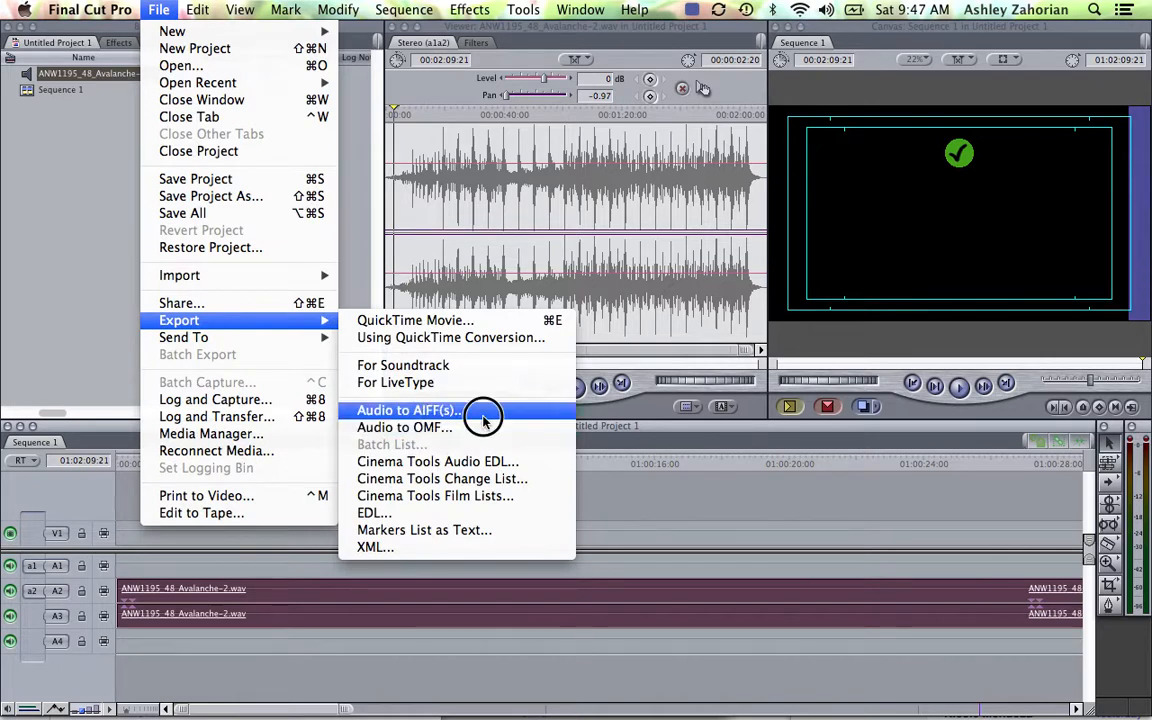
Review the AIFF export at 48 kHz and 16-bit, then bring Premiere Pro forward
left_click(408, 410)
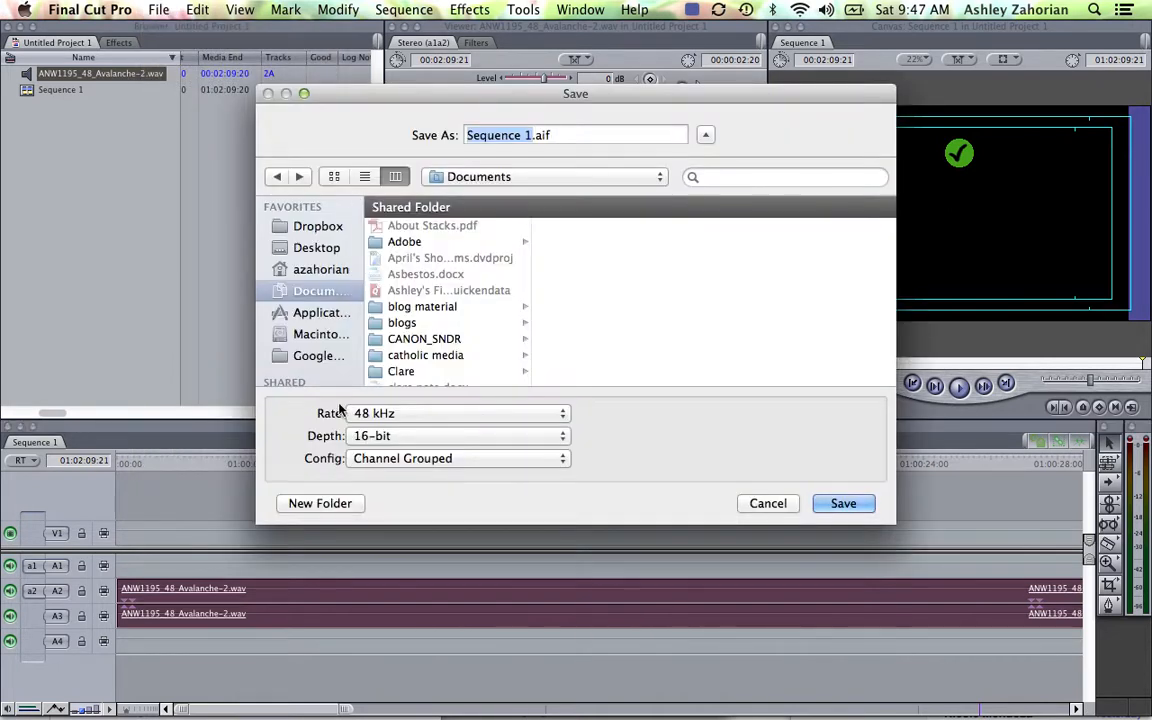
mouse_move(565, 364)
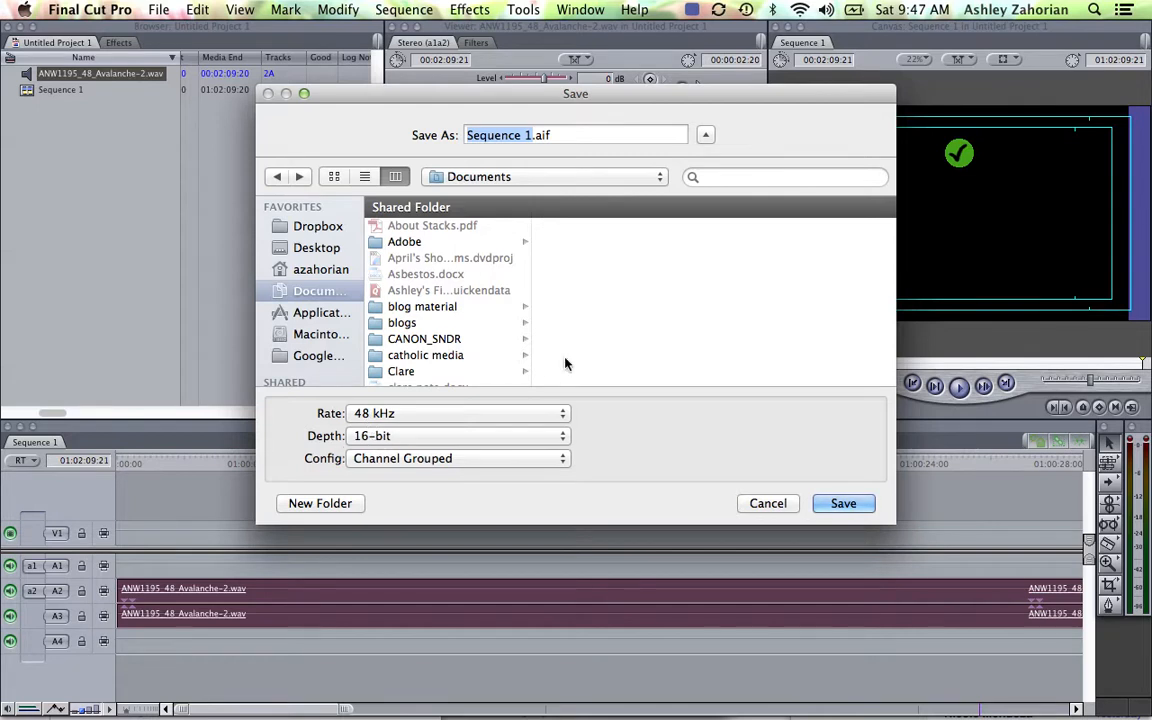
left_click(458, 413)
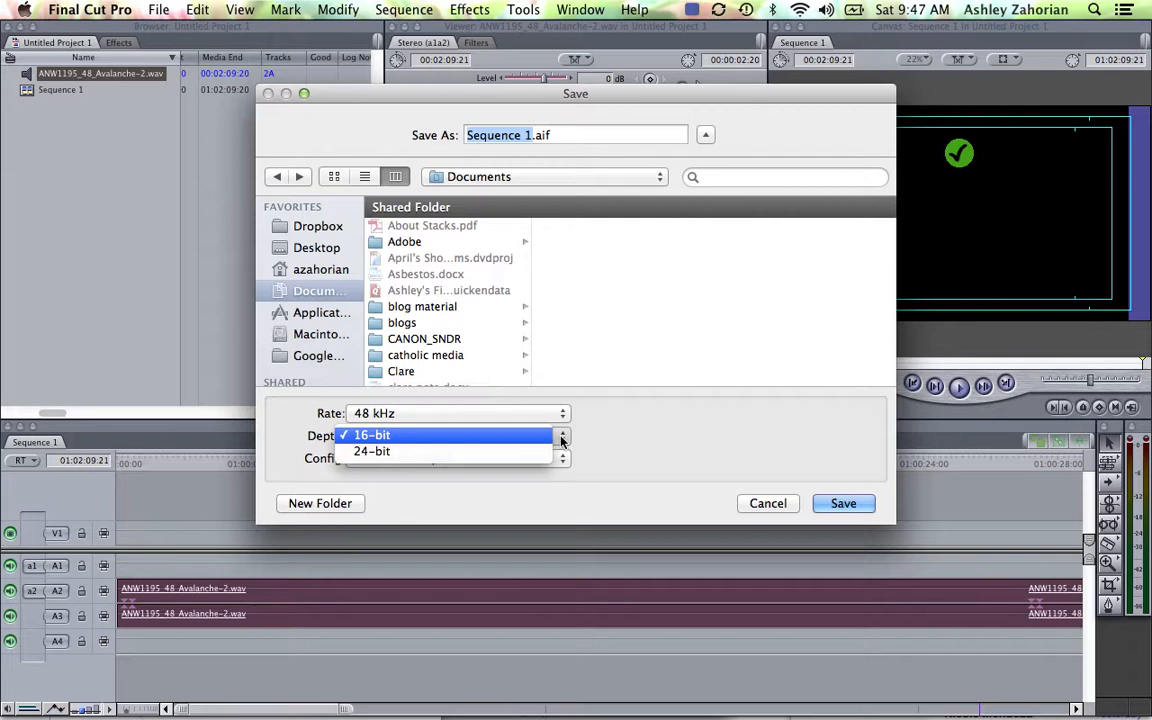
left_click(372, 435)
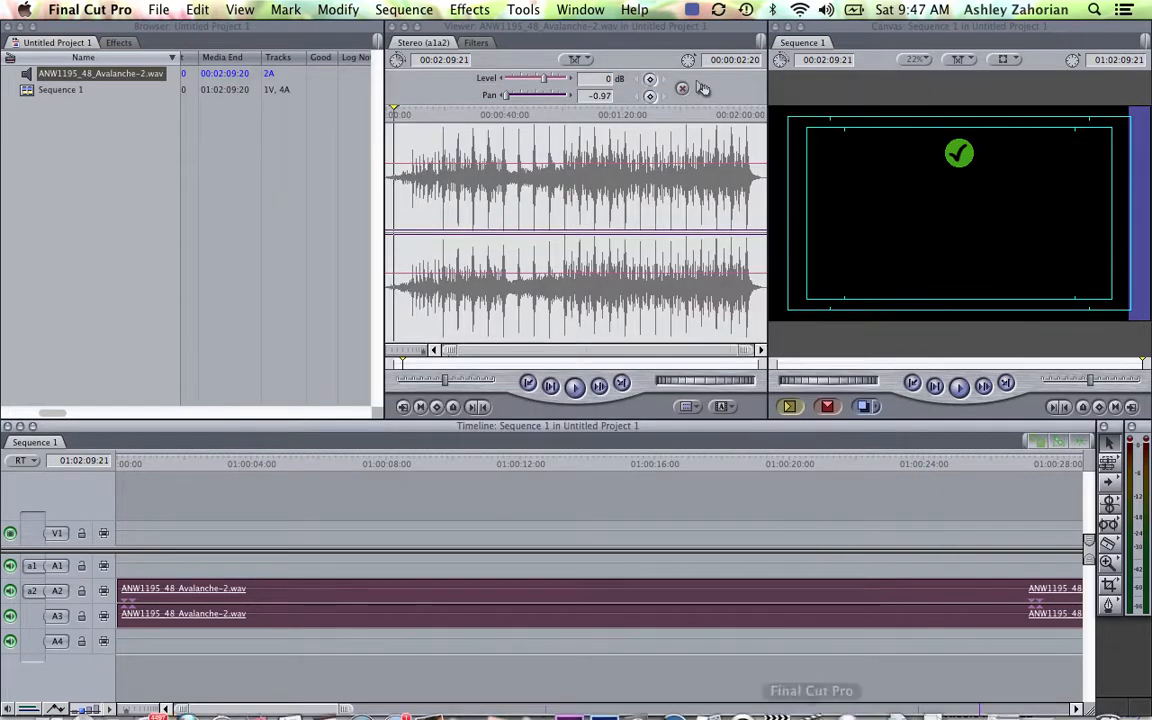
left_click(568, 693)
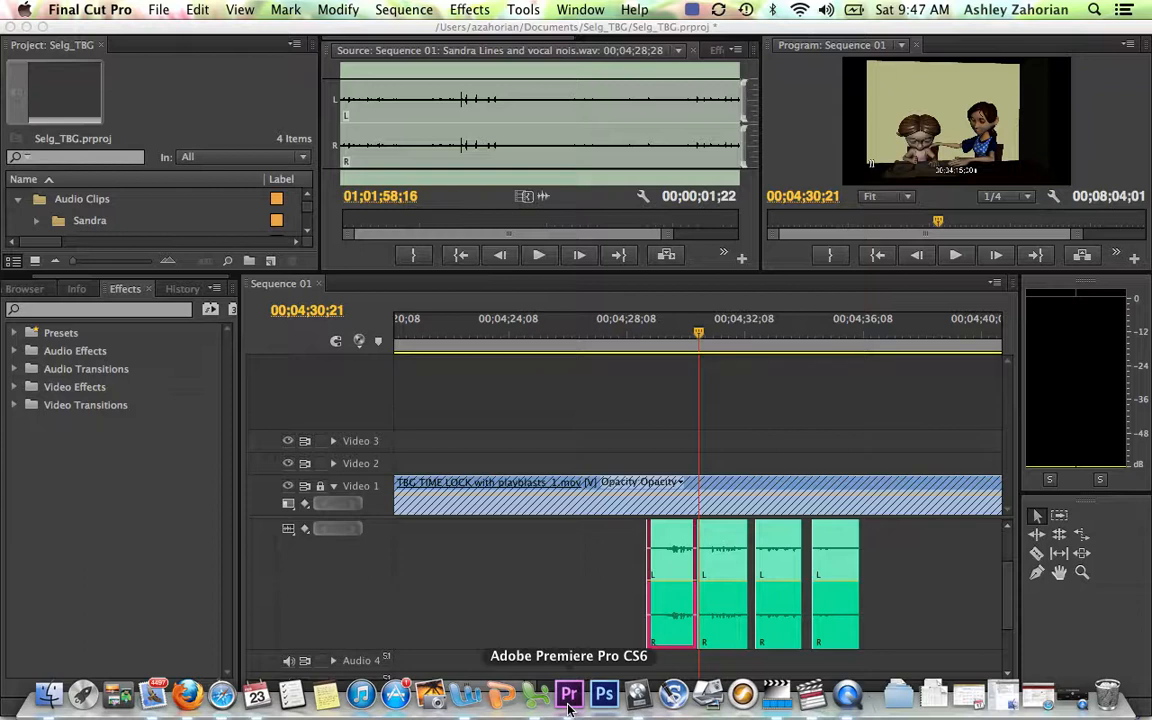
Enlarge the Source and Program monitor panels, then bring up Premiere's File commands
left_click(568, 693)
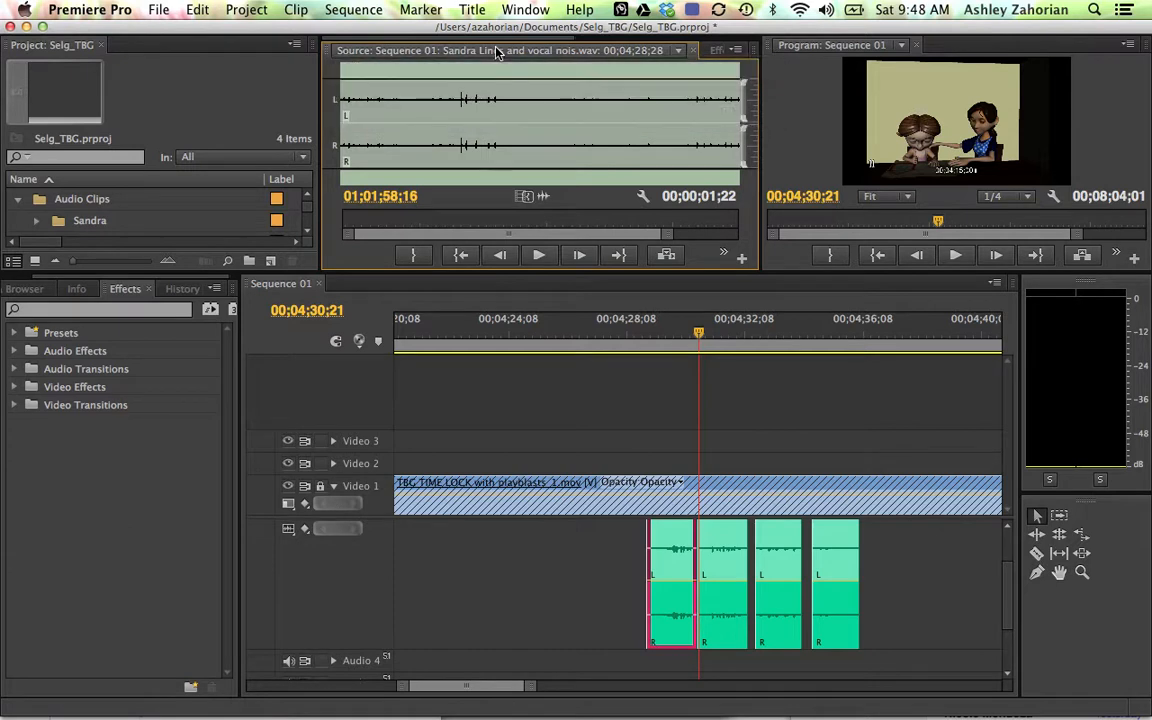
left_click(510, 50)
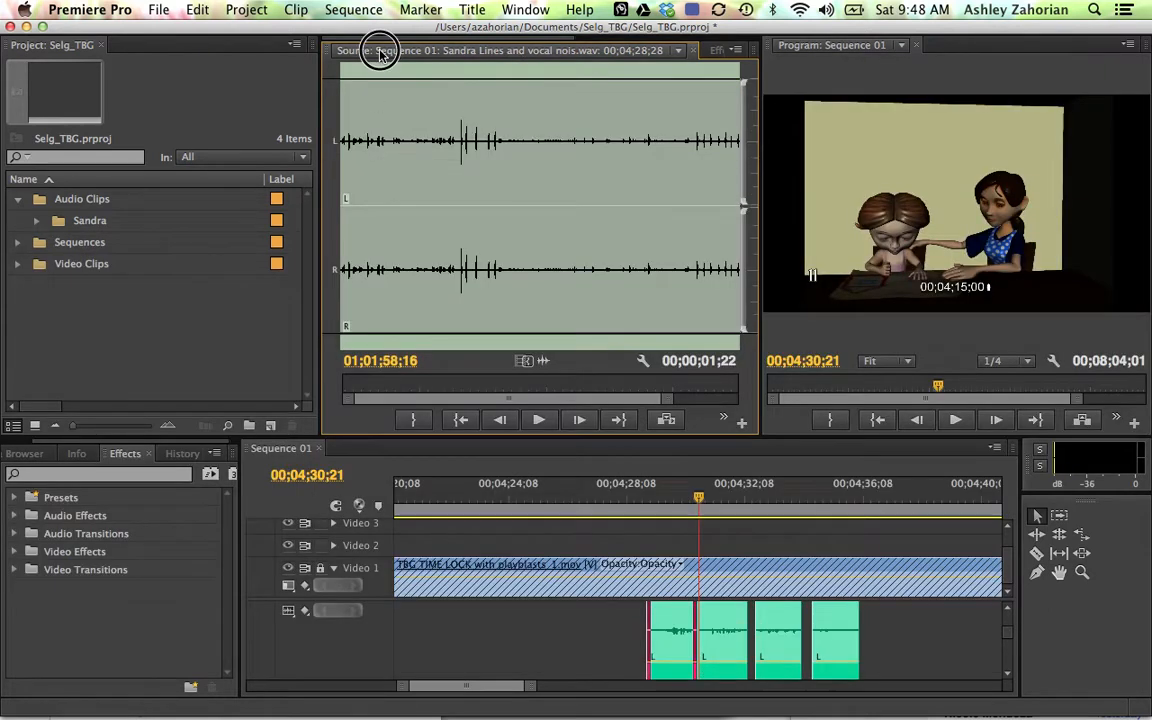
left_click(158, 10)
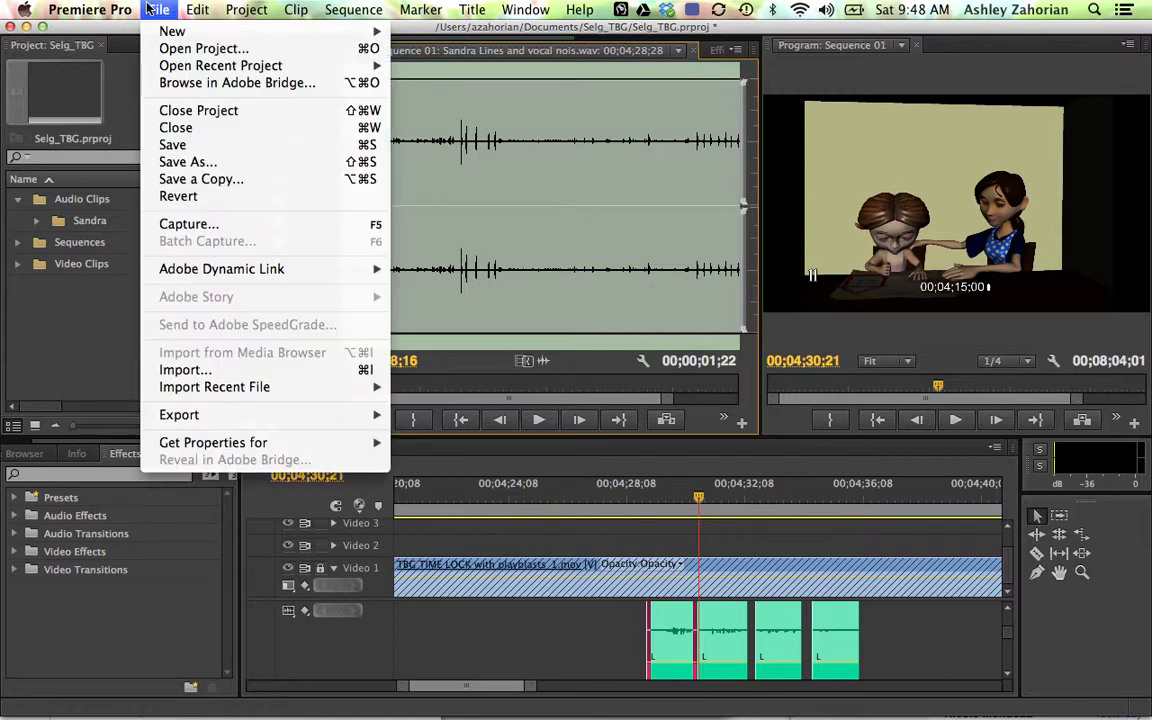
mouse_move(179, 414)
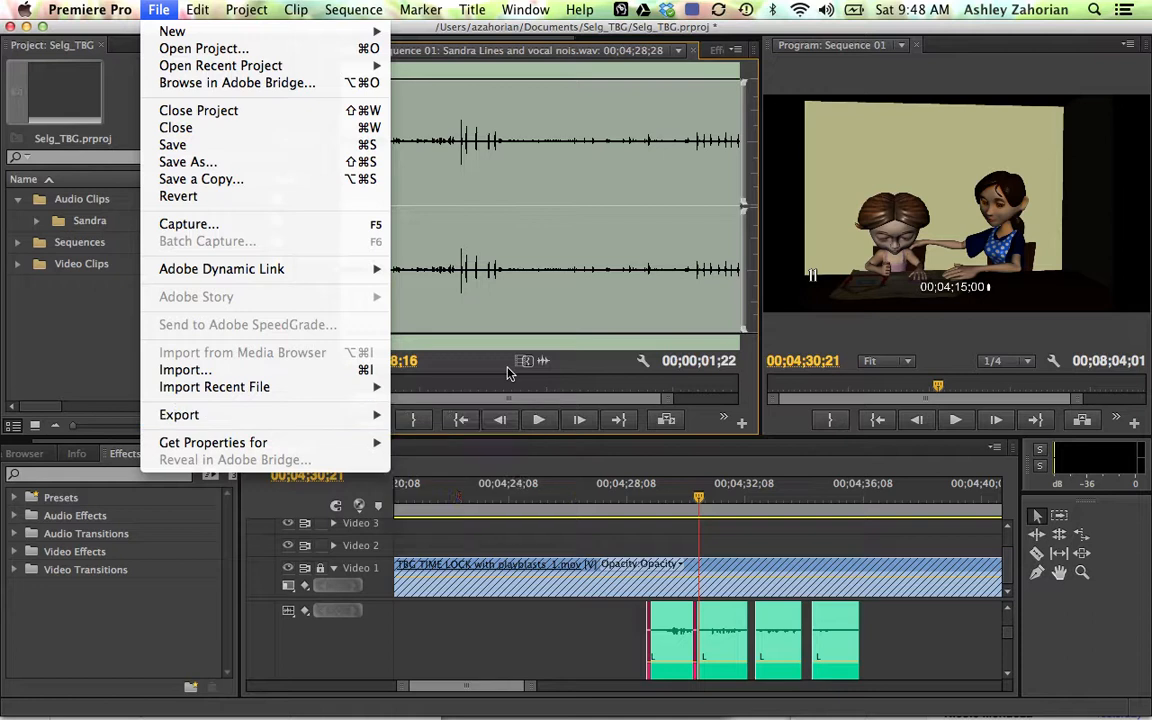
mouse_move(179, 414)
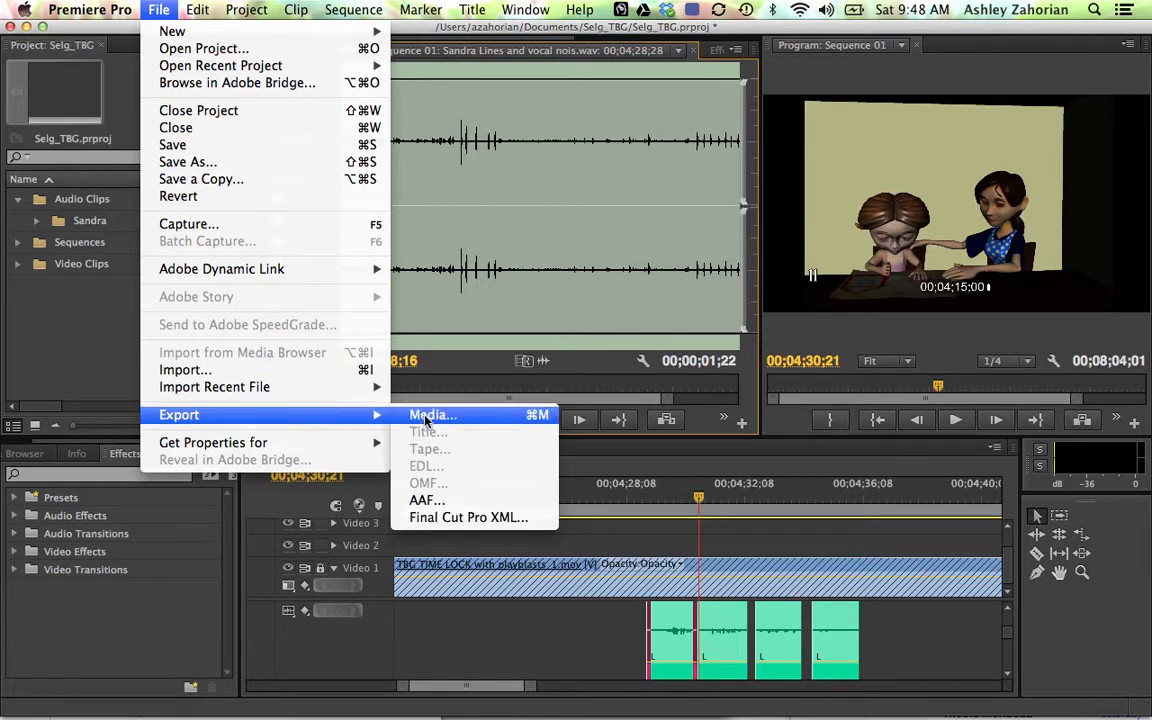
Set the export to the AIFF 48Hz preset, stereo 16-bit, saving Selg_TBG.aif in TBG temp
left_click(432, 414)
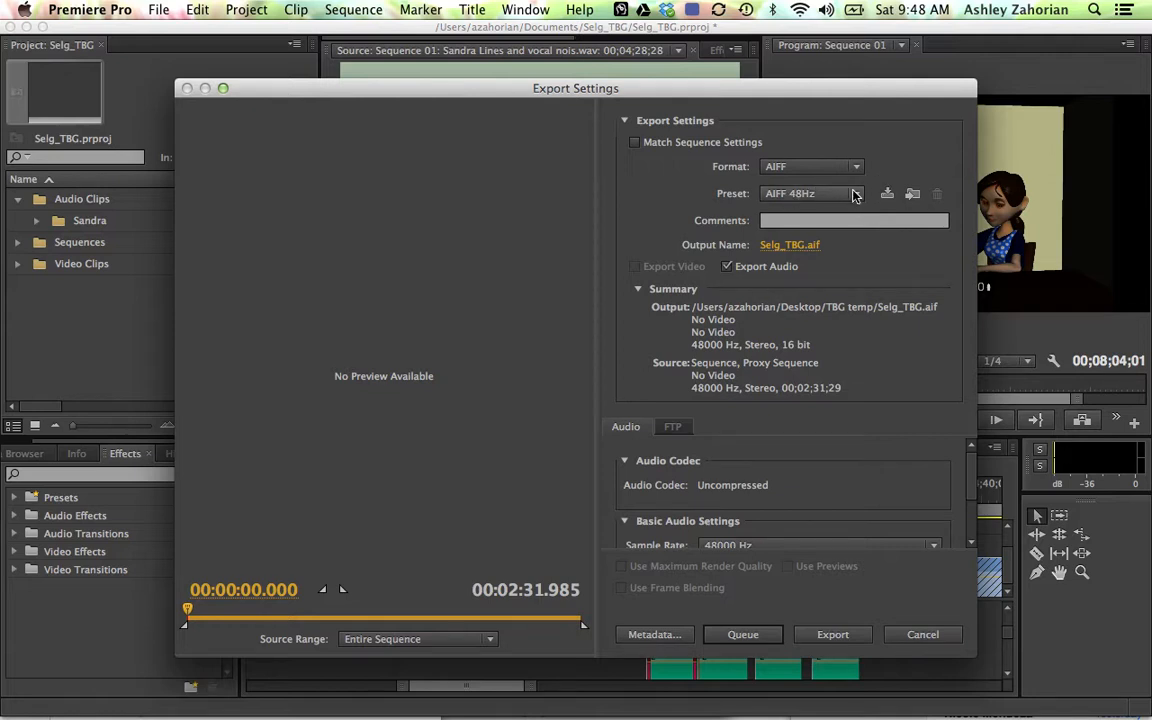
left_click(810, 166)
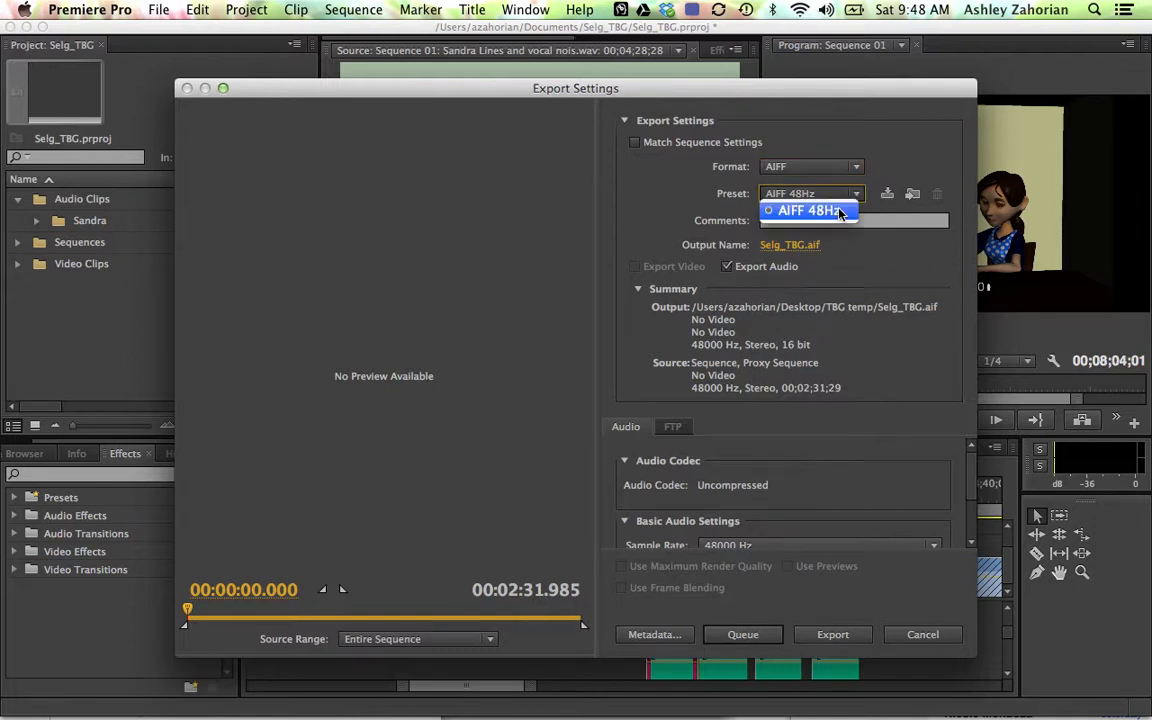
left_click(808, 209)
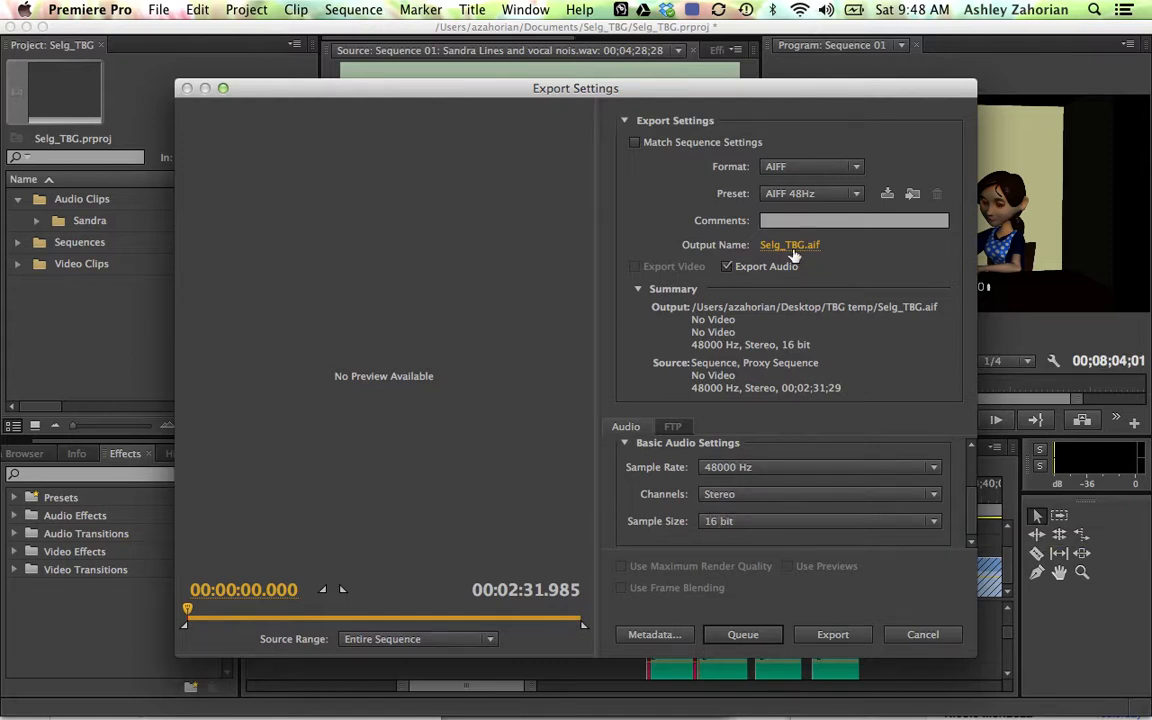
mouse_move(790, 245)
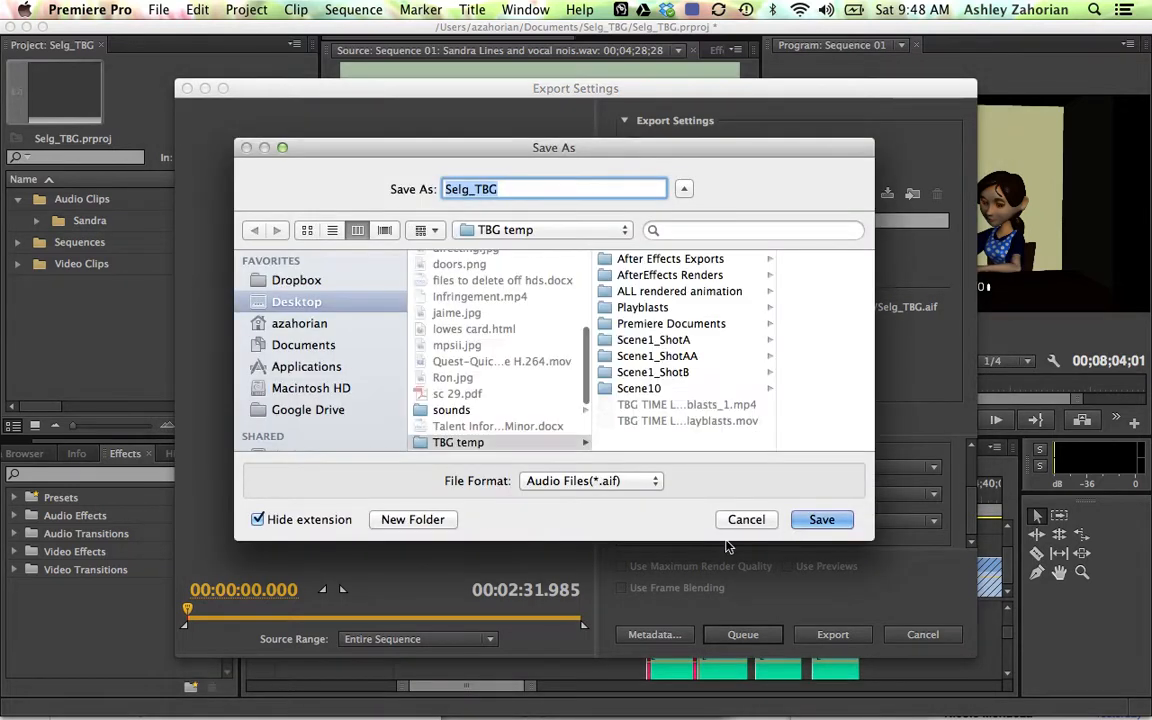
left_click(821, 519)
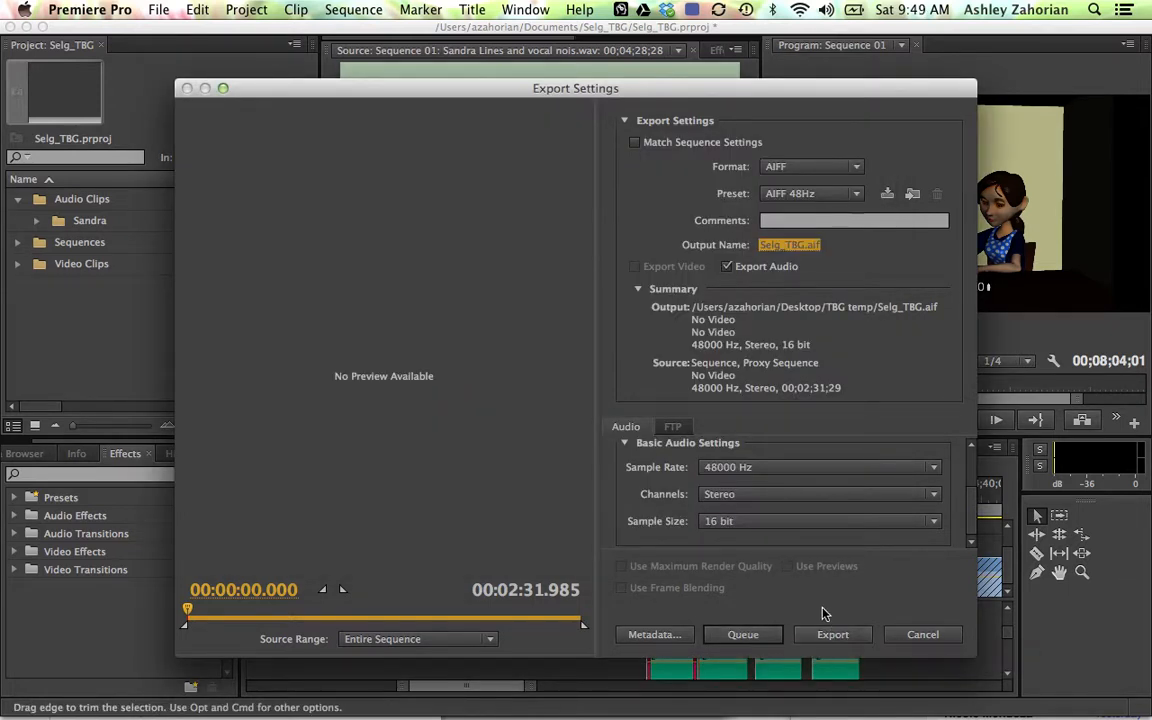
Save to TBG temp, export the Selg_TBG audio, and switch to MPEG Streamclip
left_click(921, 634)
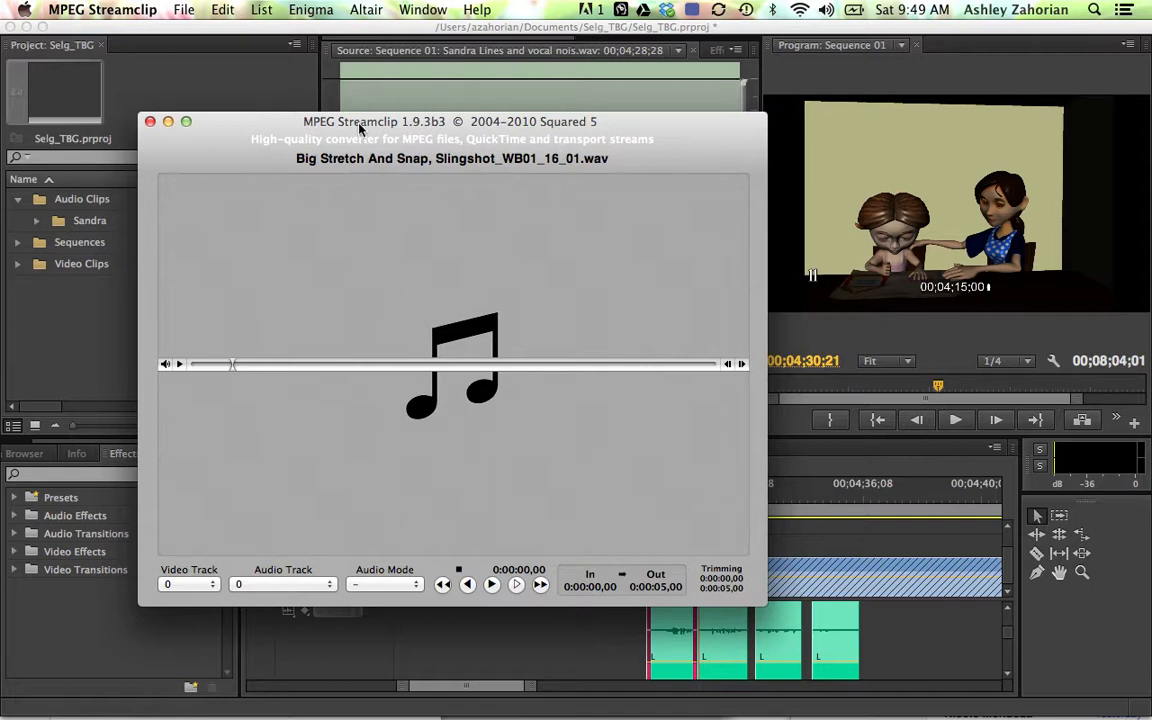
Show the Batch List, then open the six slingshot WAV files from Big Stretch And Snap onward
left_click(261, 9)
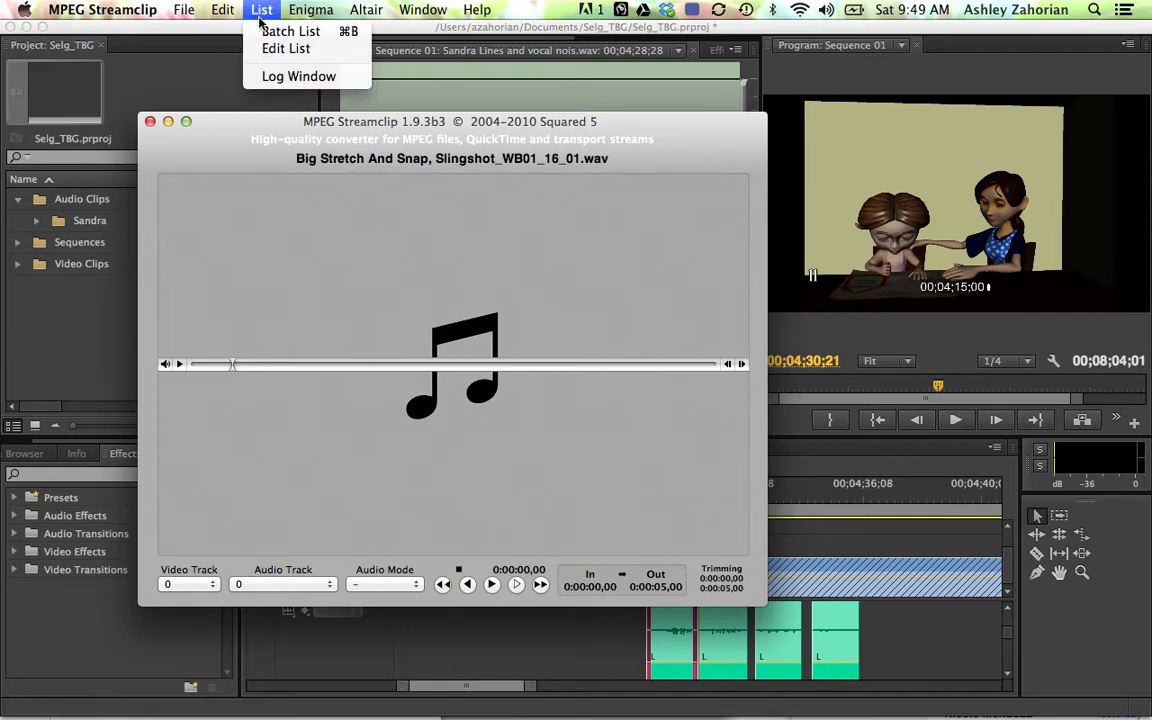
left_click(290, 31)
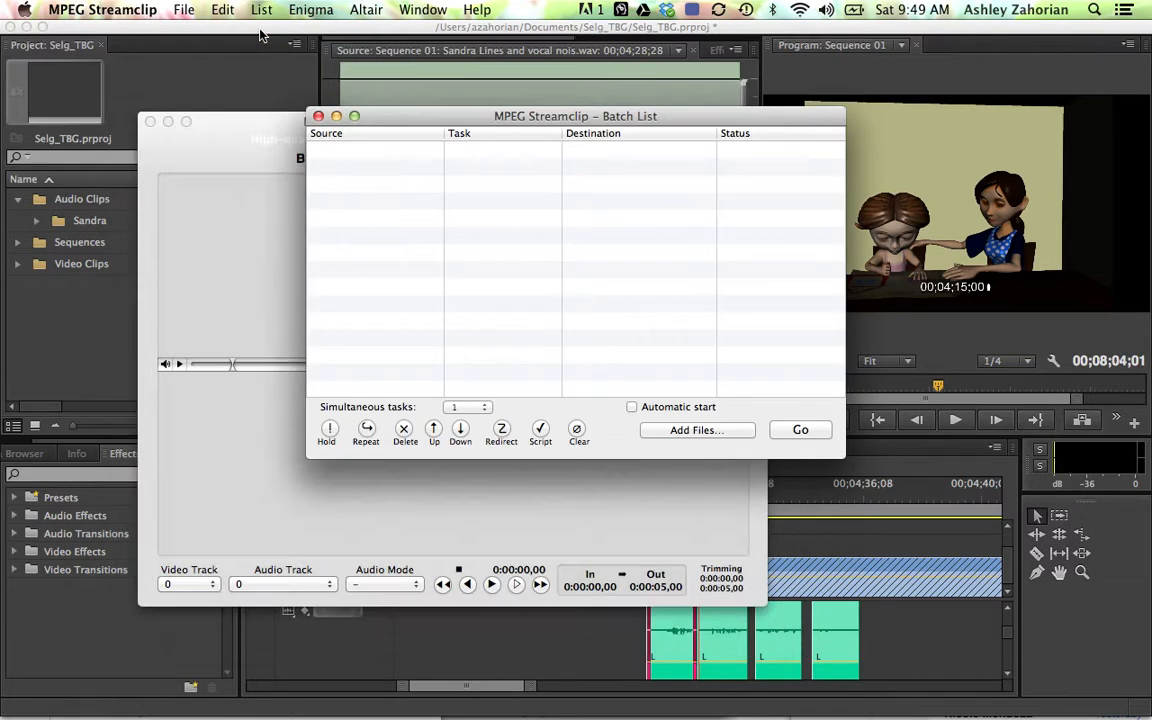
left_click(184, 9)
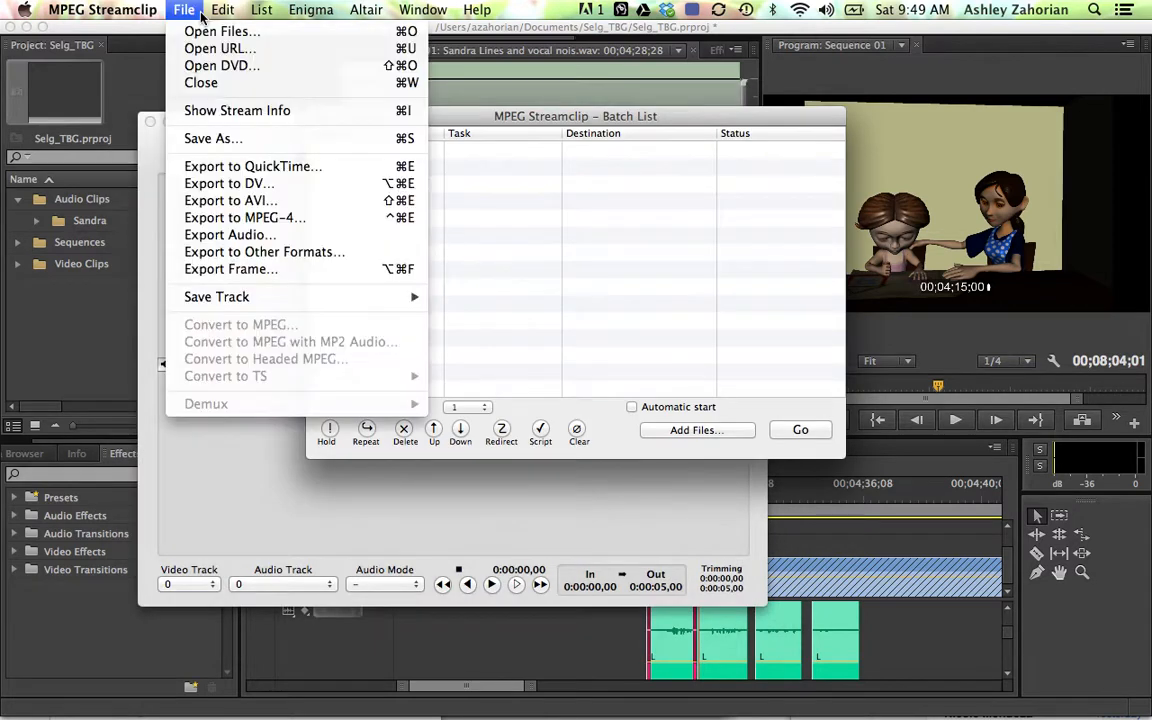
left_click(221, 31)
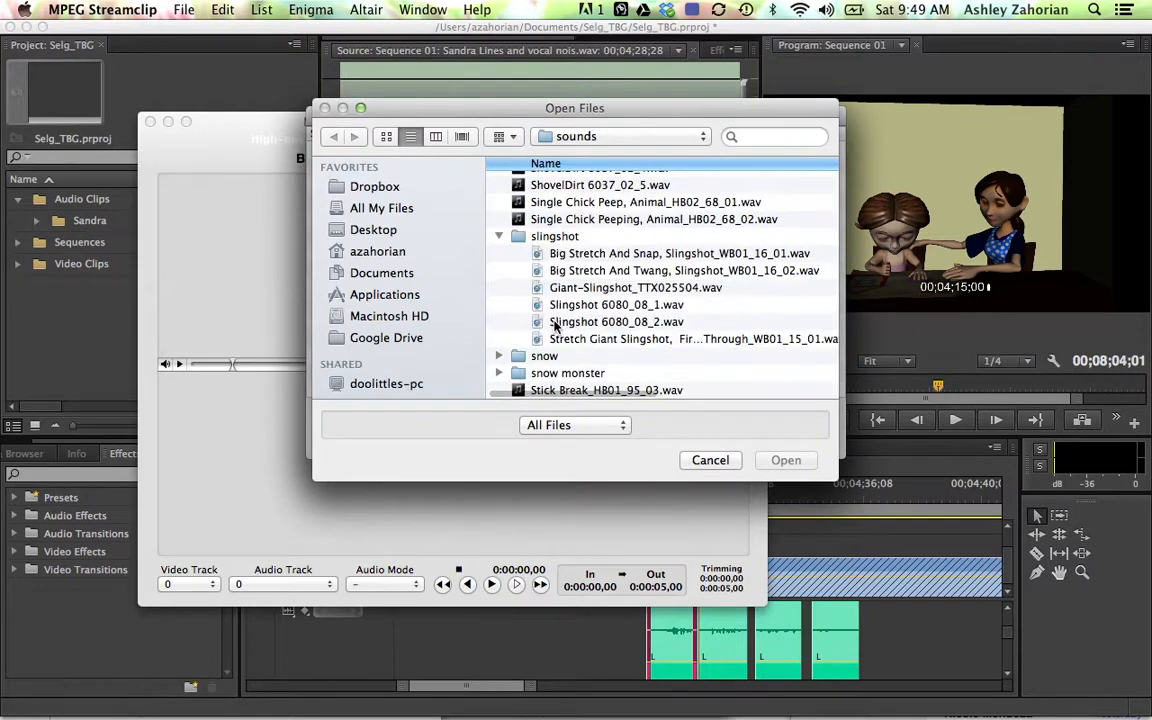
left_click(680, 253)
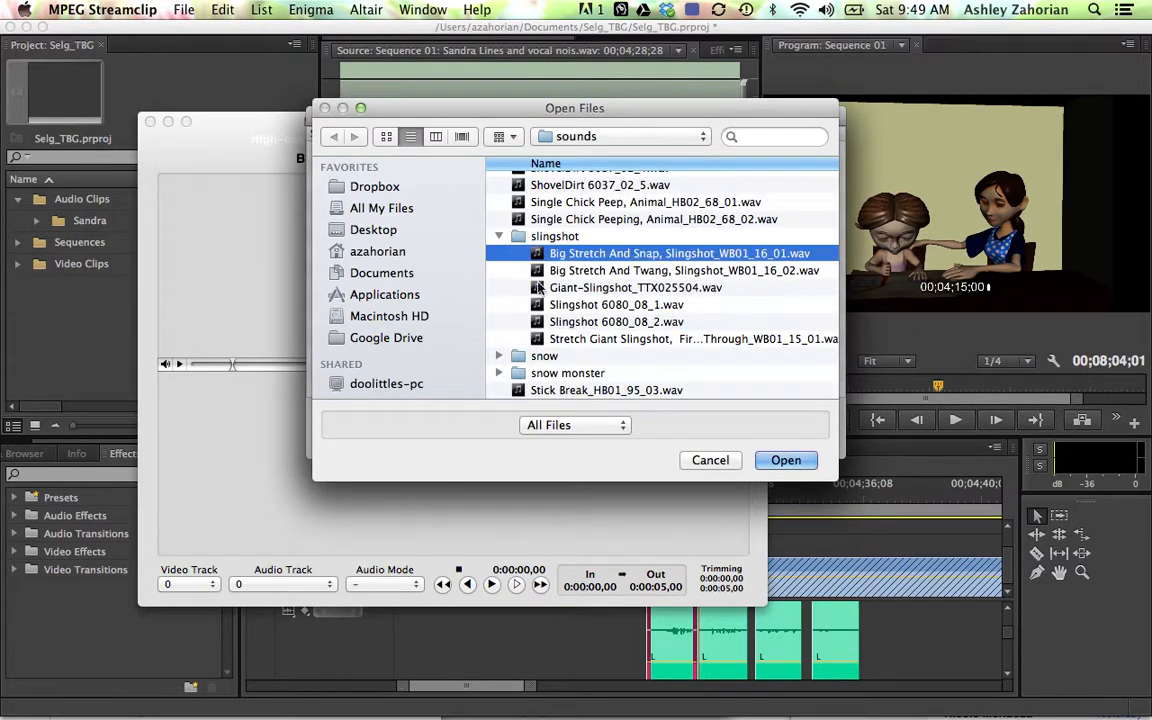
left_click(693, 338)
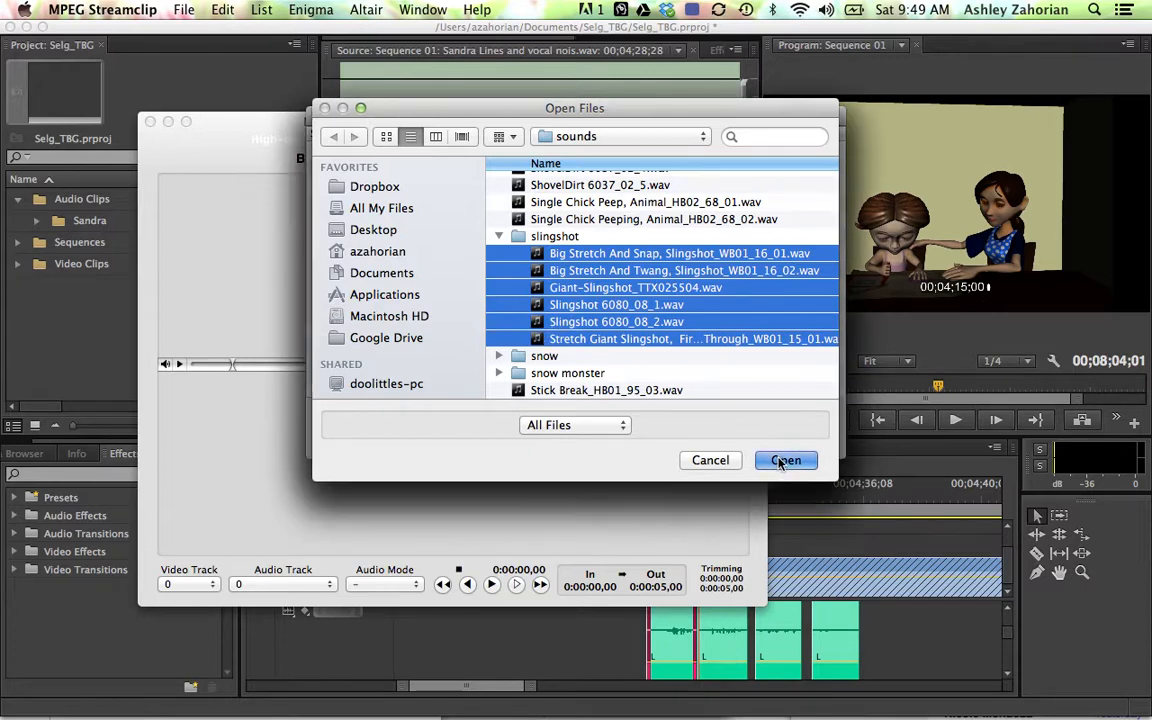
left_click(785, 460)
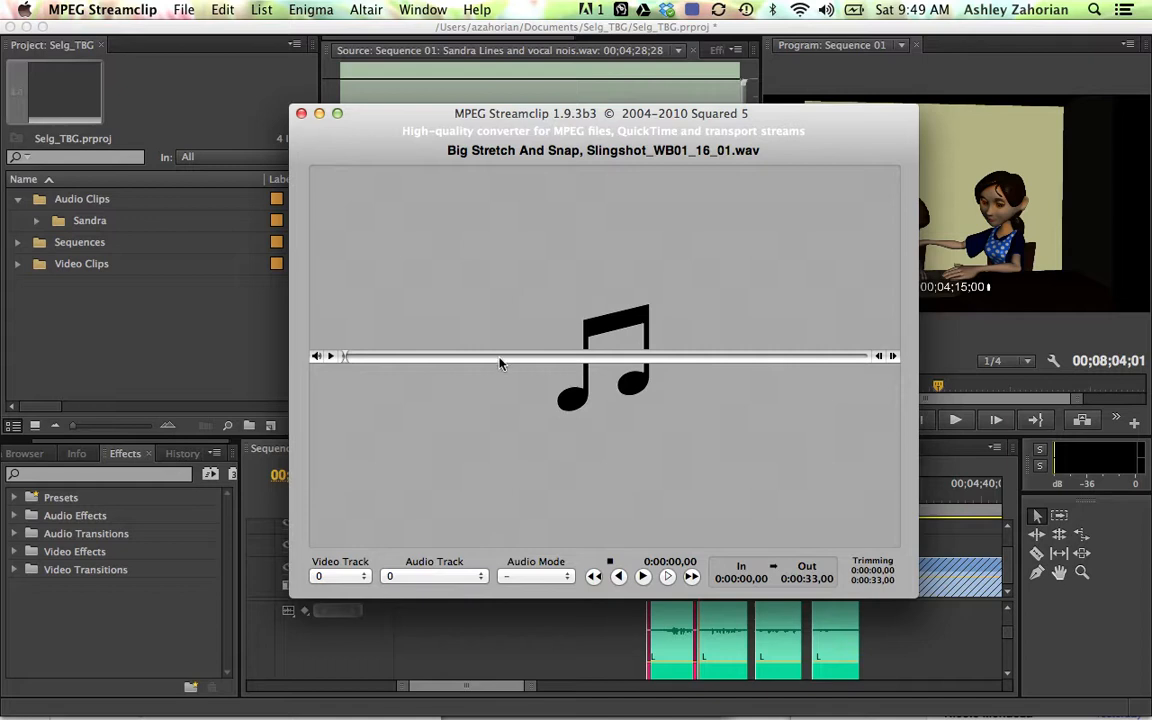
mouse_move(335, 367)
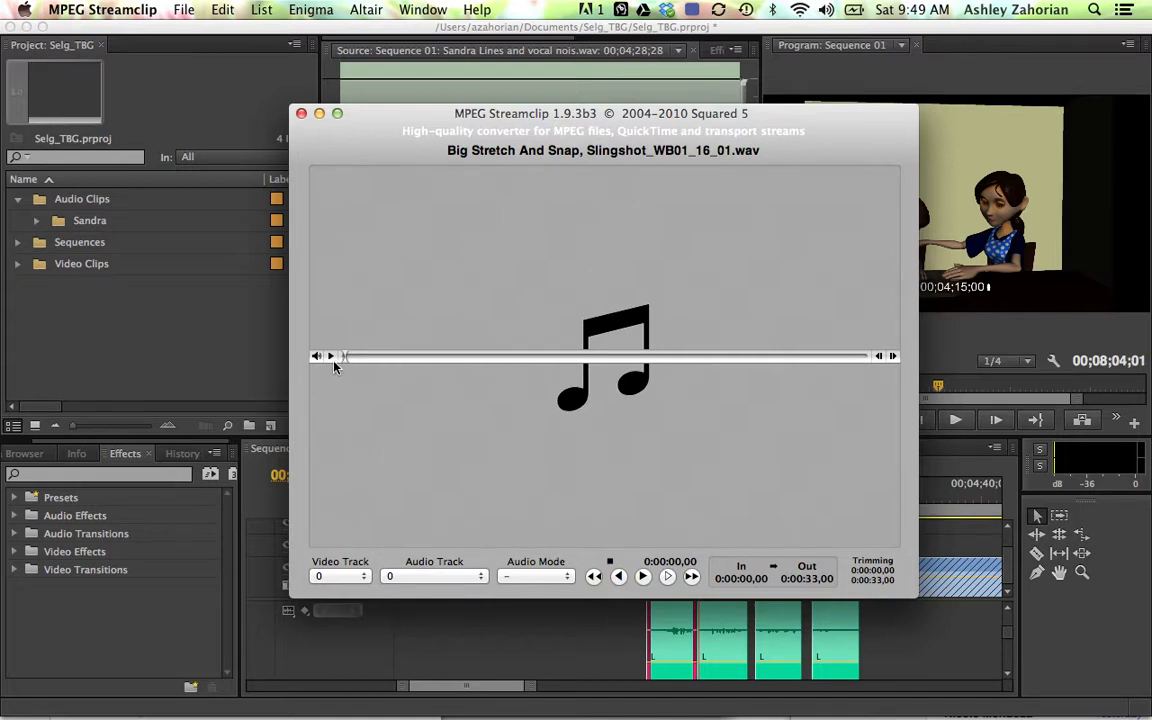
Play the first 3 seconds of the slingshot clip, then bring up the File menu
left_click(642, 575)
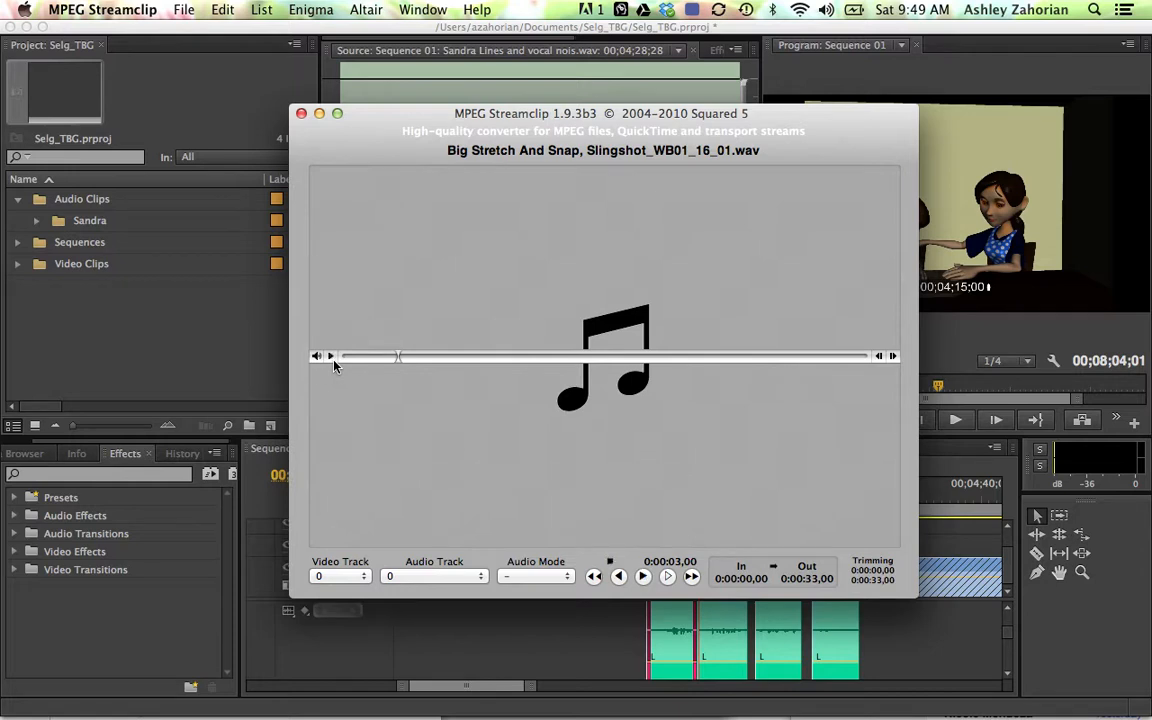
left_click(183, 10)
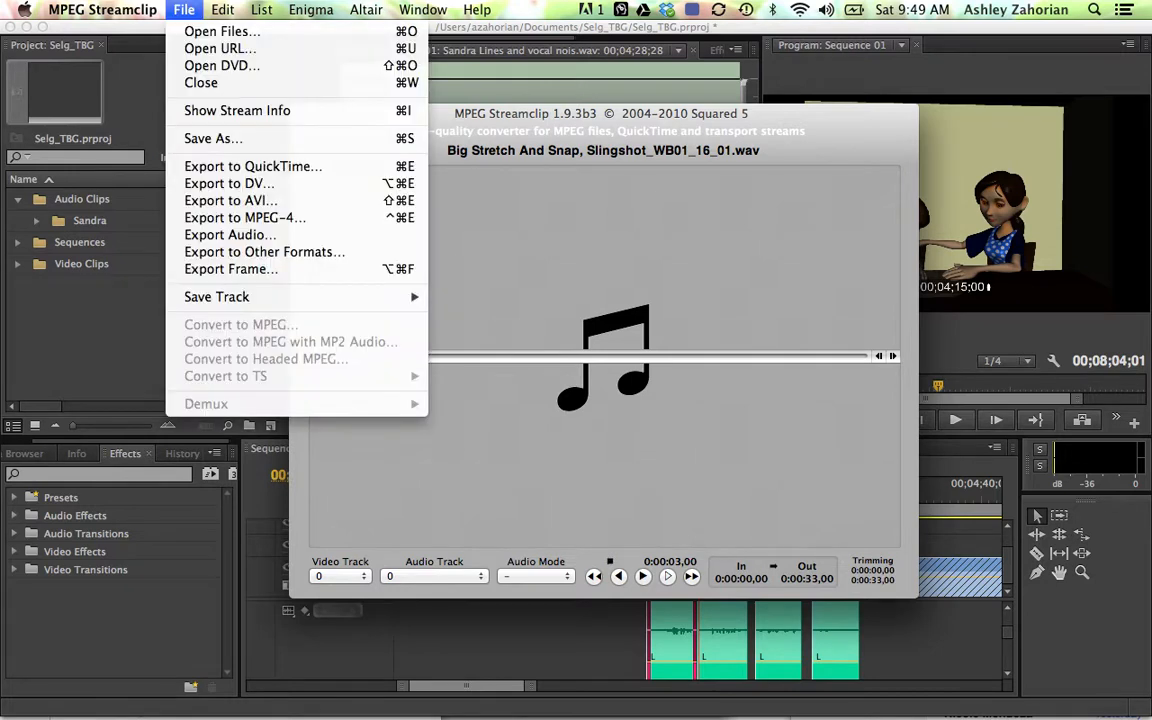
mouse_move(230, 234)
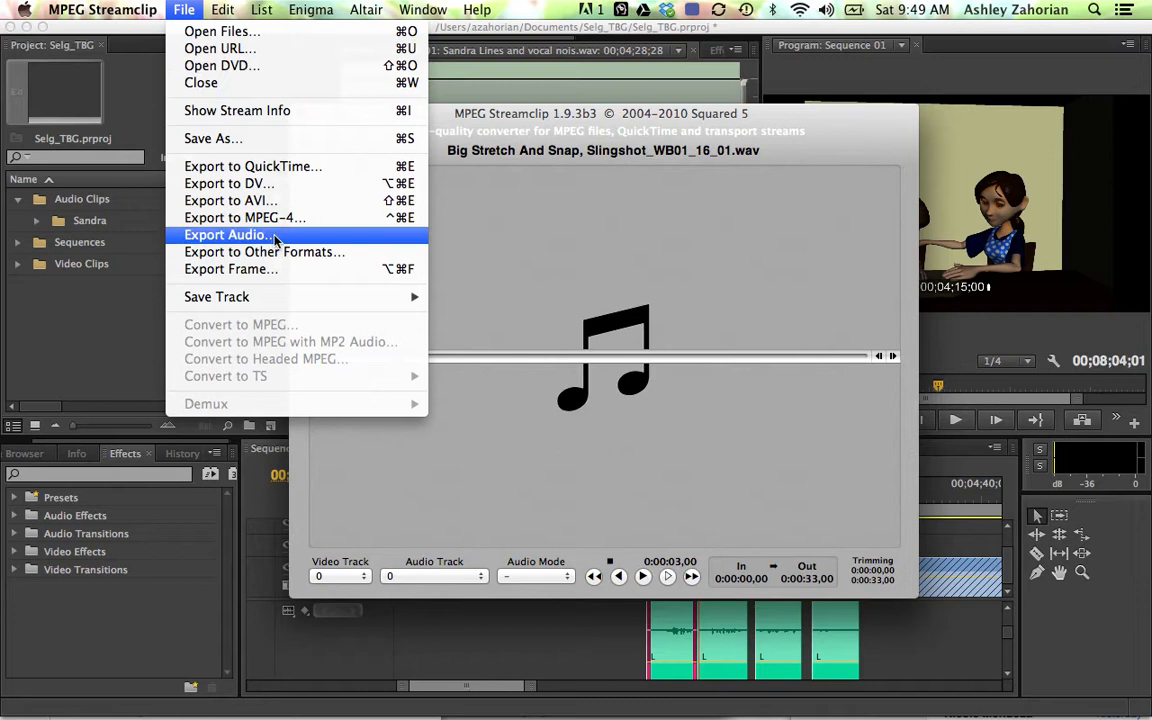
Set Export Audio to AIFF stereo at 48 kHz and send it To Batch
left_click(224, 234)
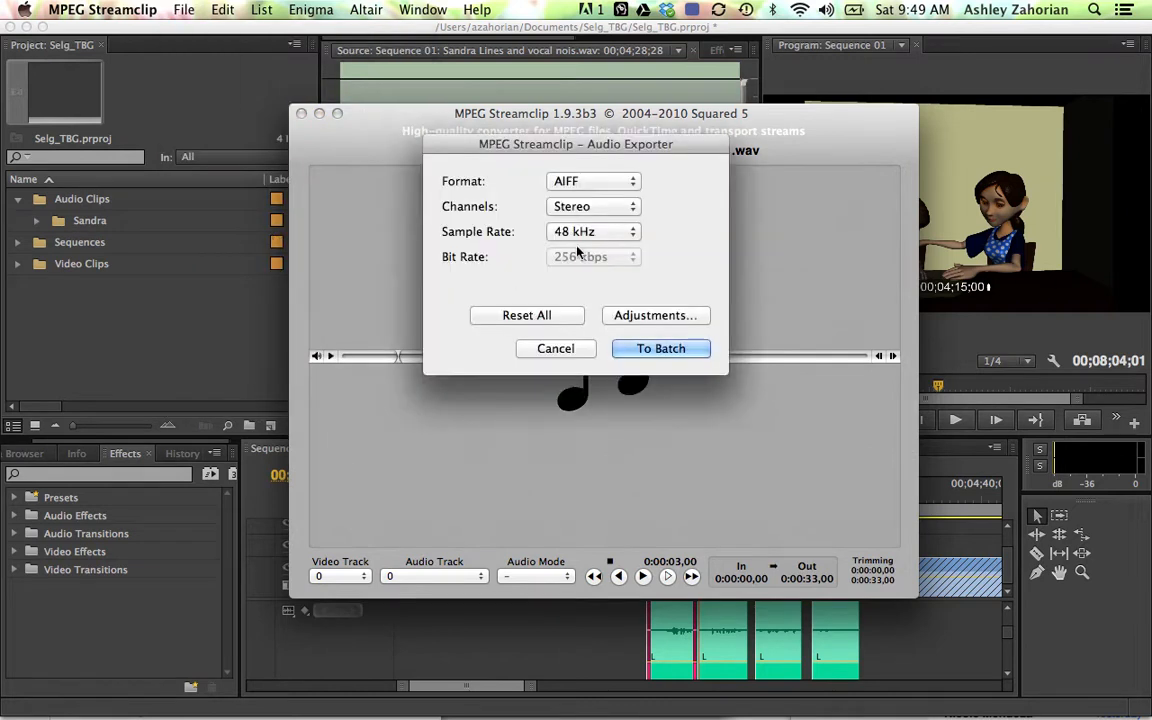
left_click(592, 231)
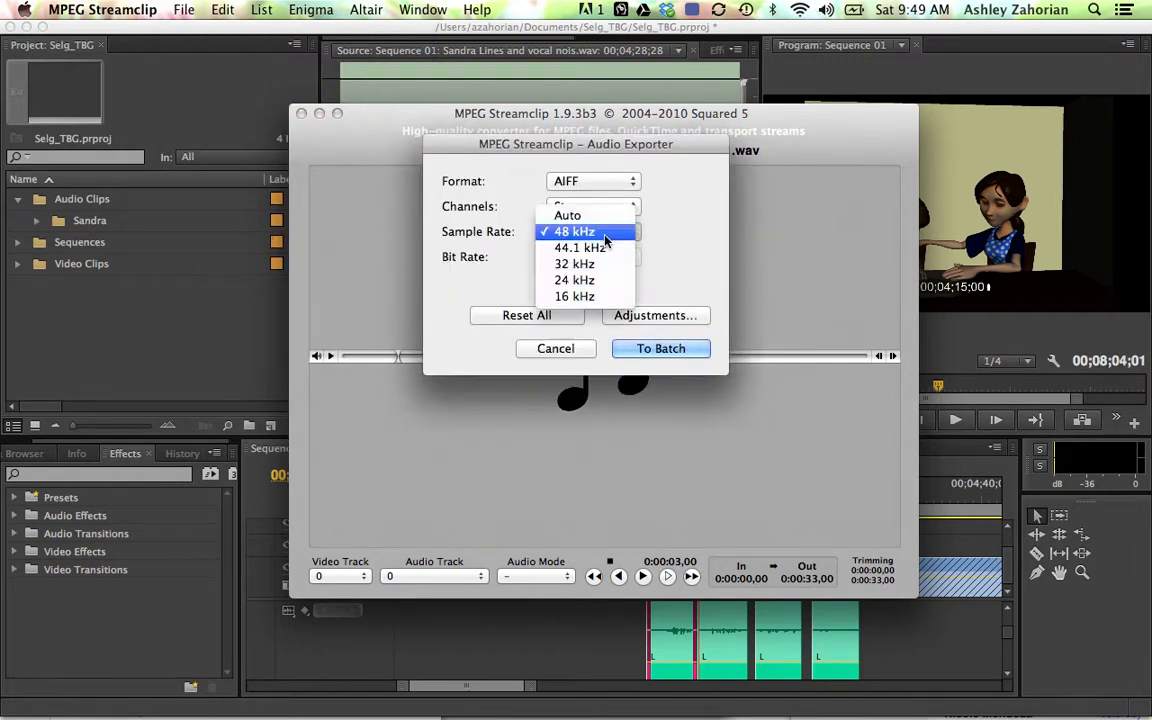
left_click(567, 215)
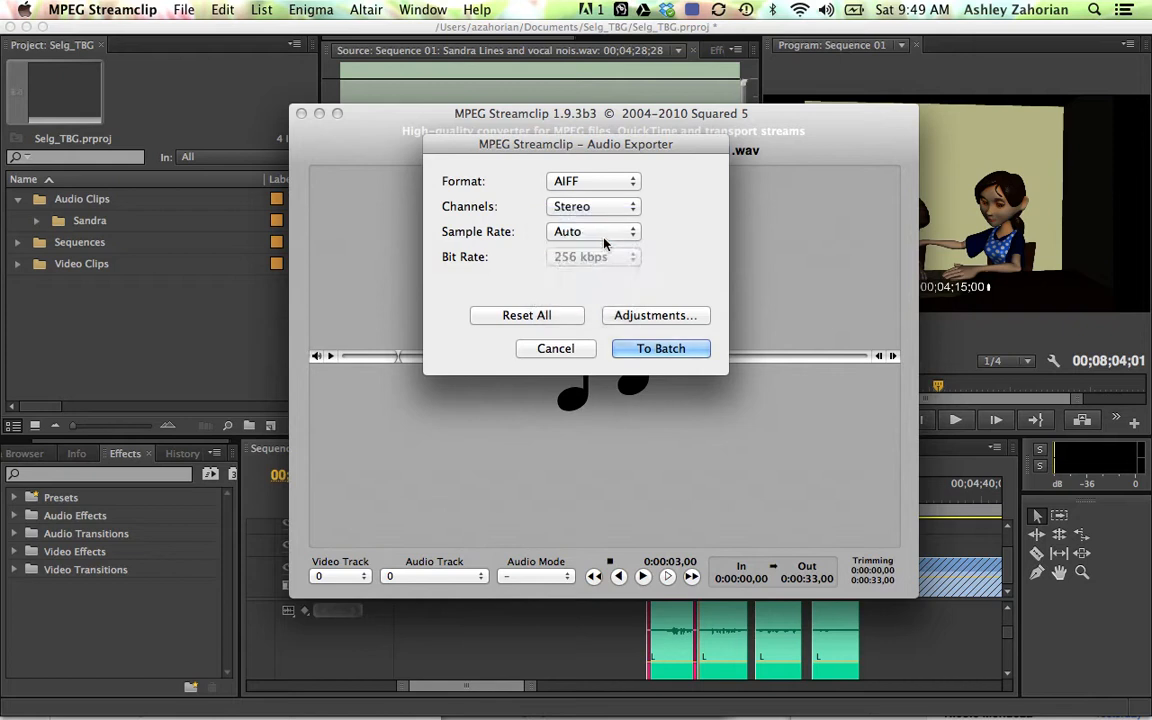
left_click(593, 231)
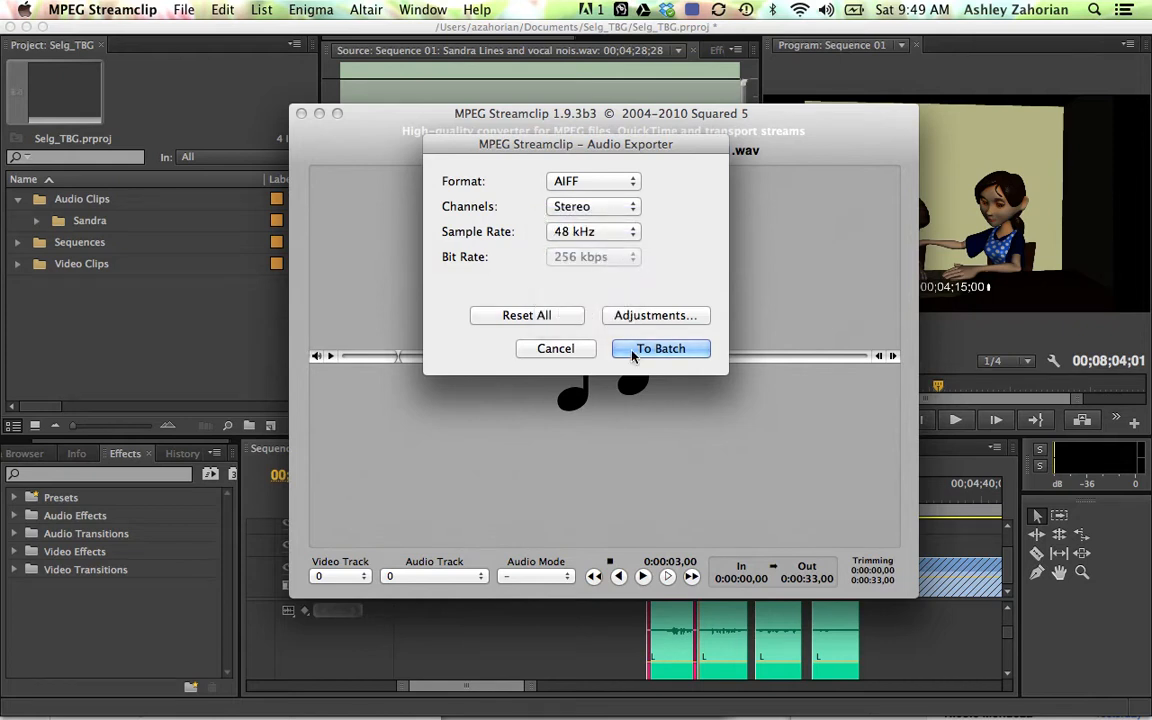
left_click(660, 348)
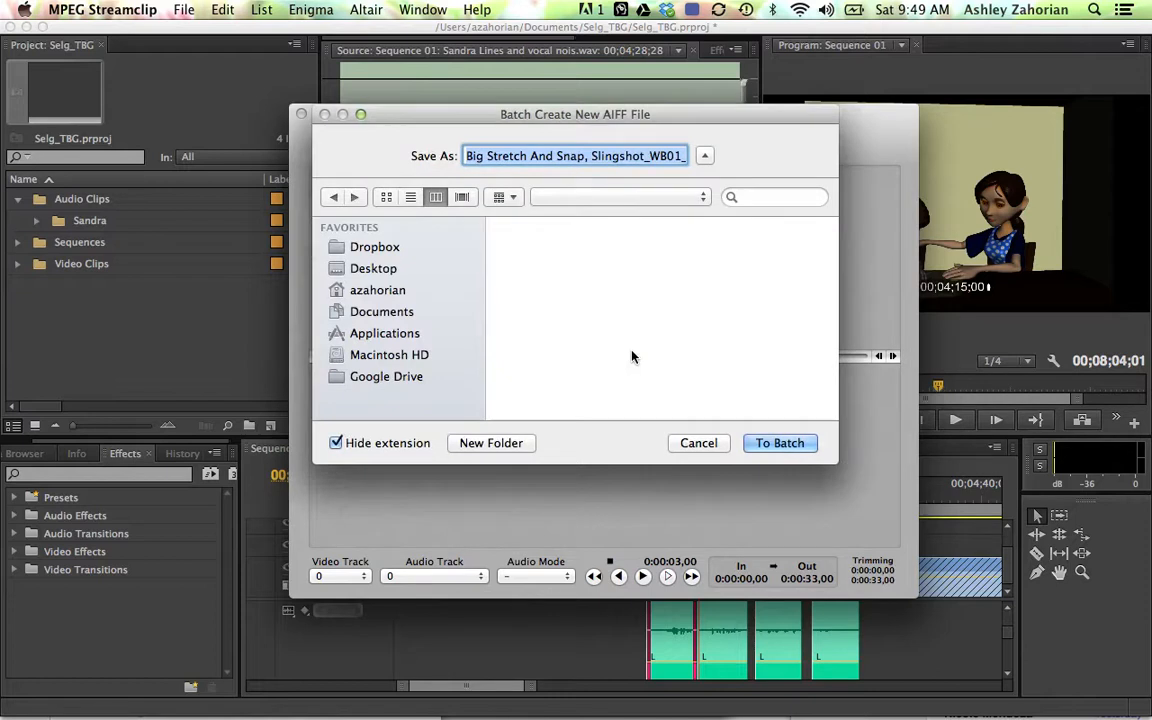
Queue Big Stretch And Snap with Desktop > sounds as its destination folder
left_click(374, 268)
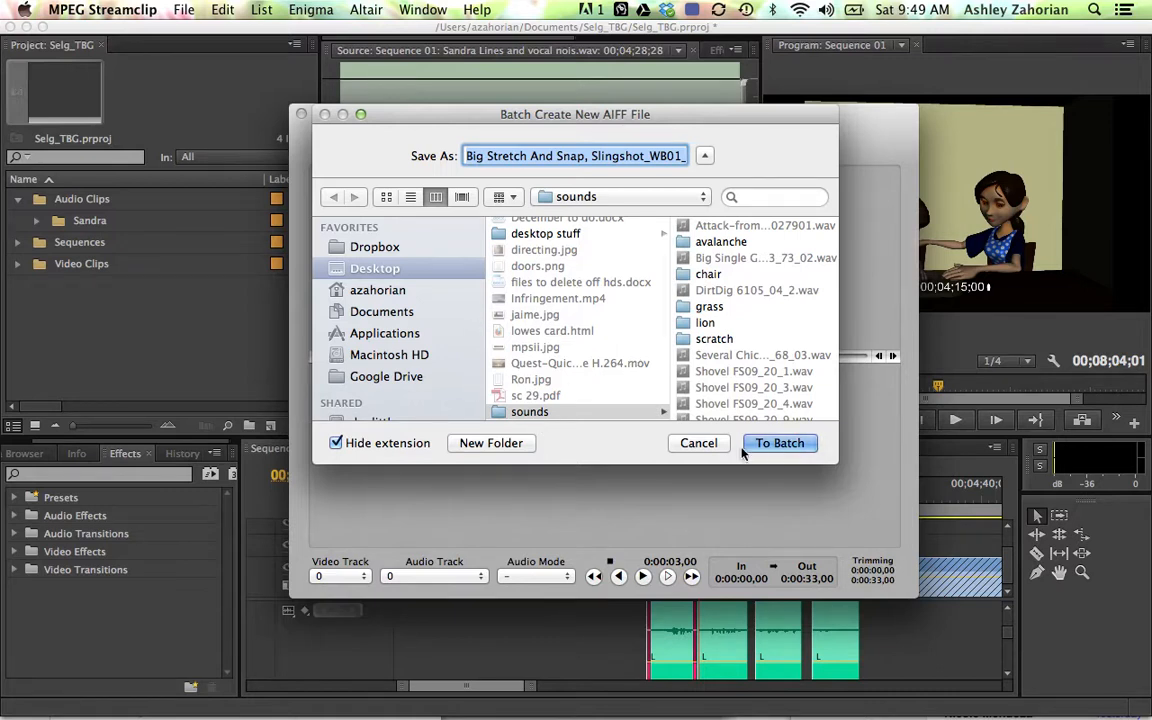
left_click(779, 443)
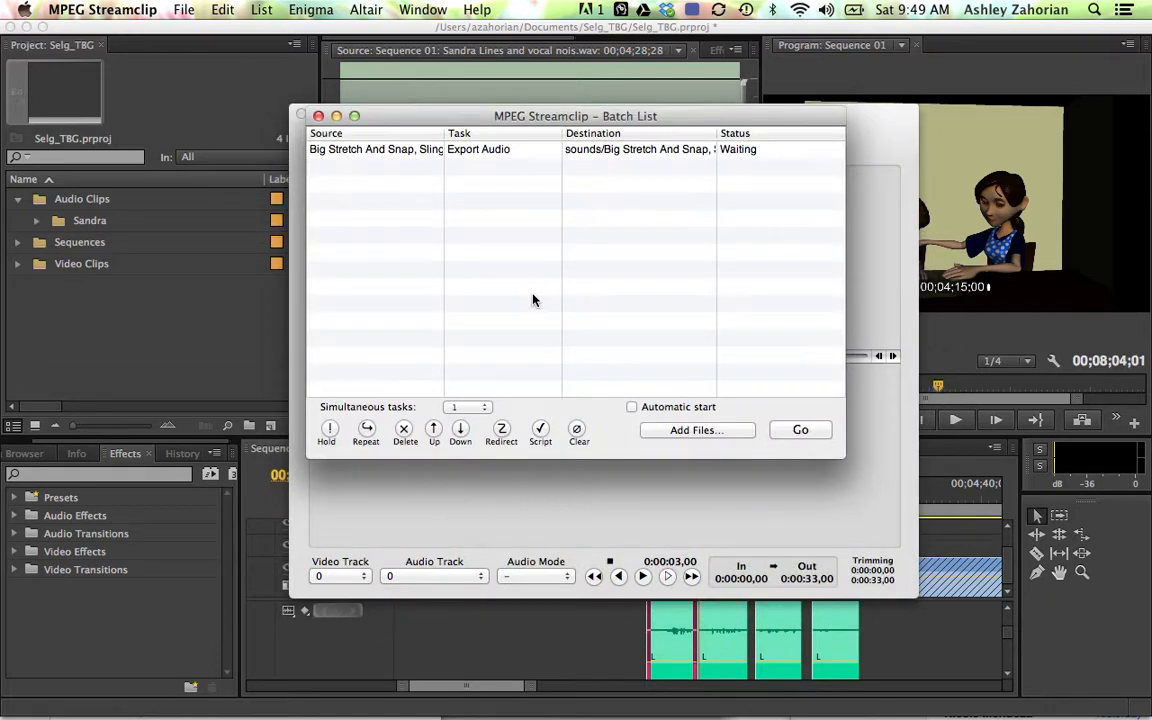
mouse_move(667, 447)
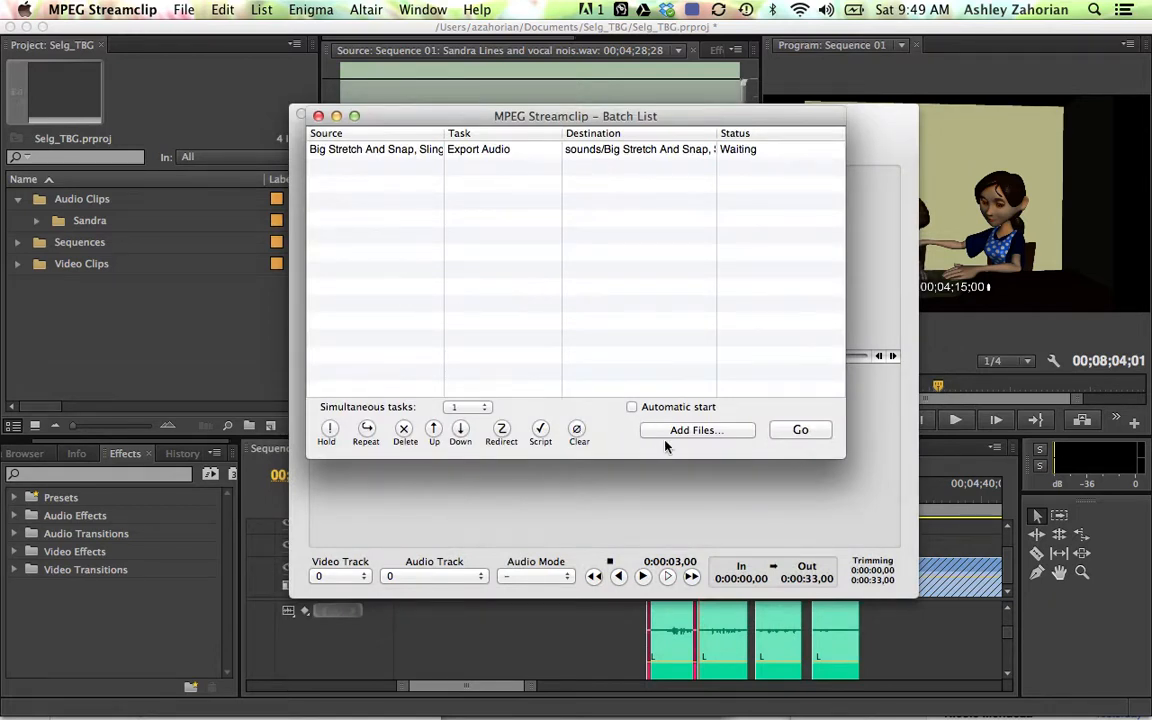
Add the six Shovel and ShovelDirt sound files to the batch list
left_click(696, 429)
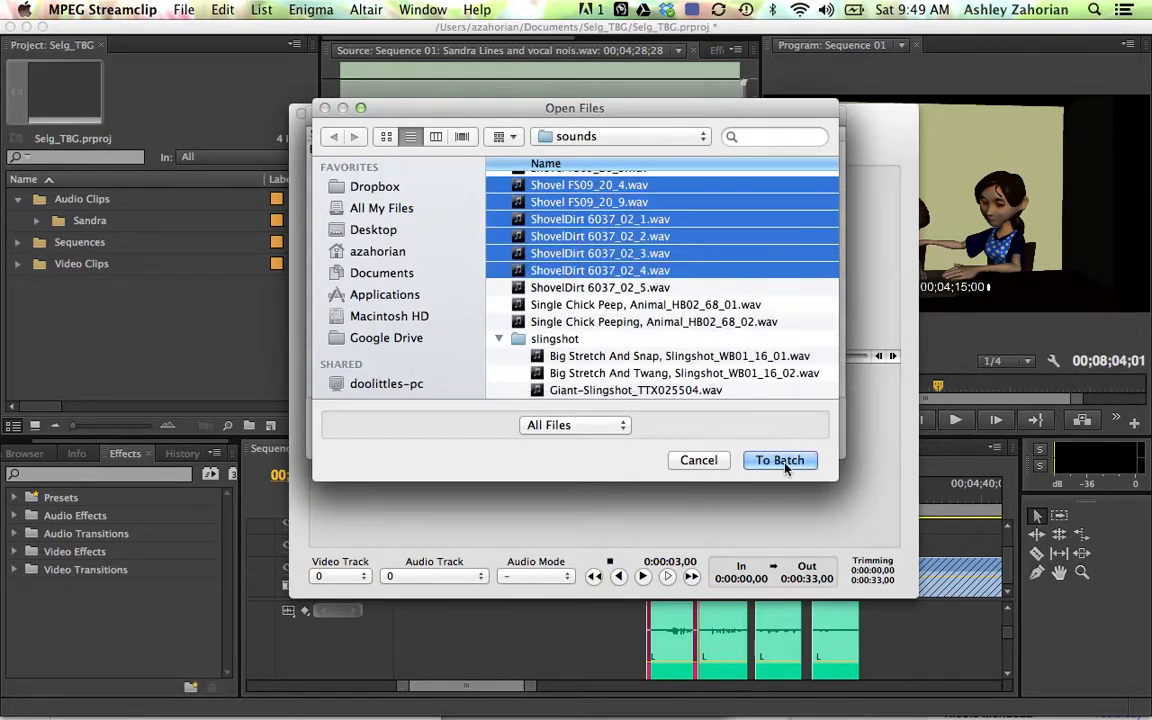
left_click(779, 460)
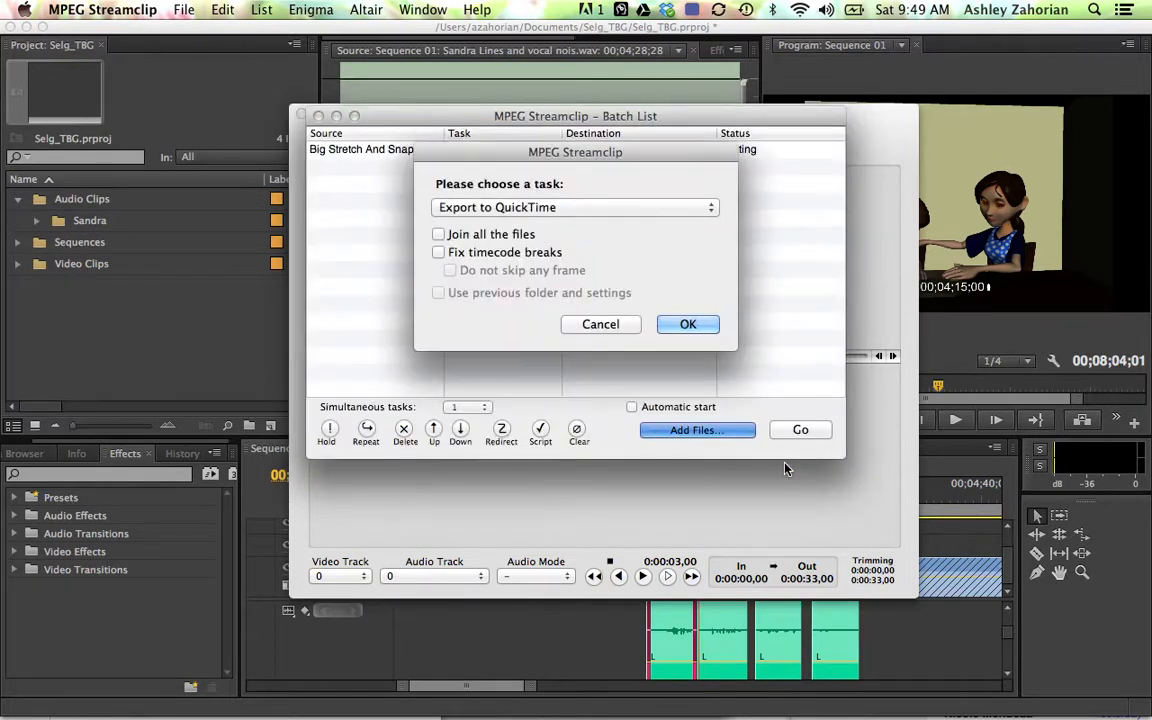
Set Export Audio as the batch task for the shovel files and confirm
left_click(575, 207)
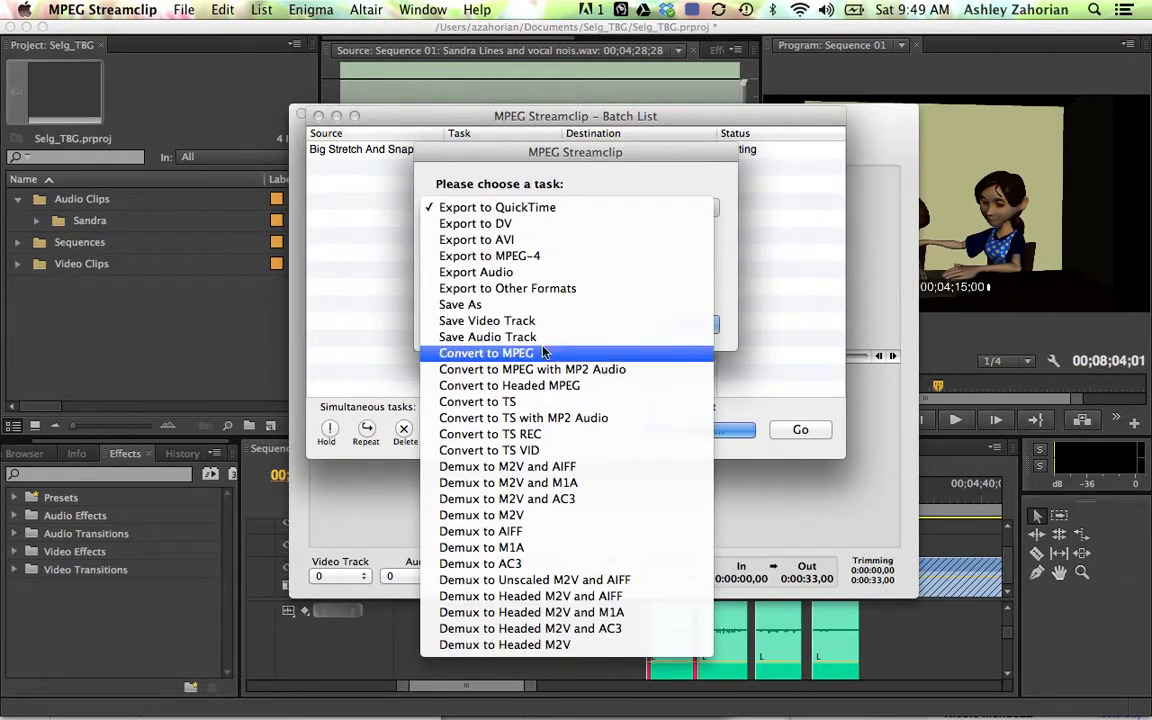
mouse_move(487, 336)
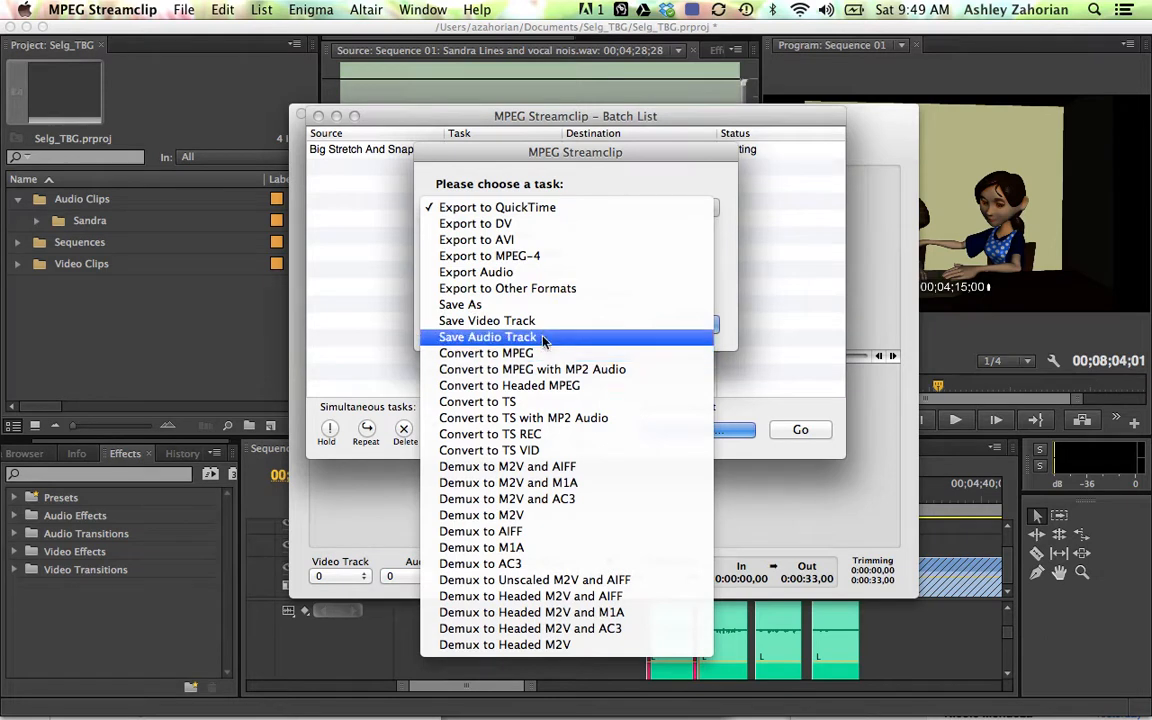
mouse_move(476, 272)
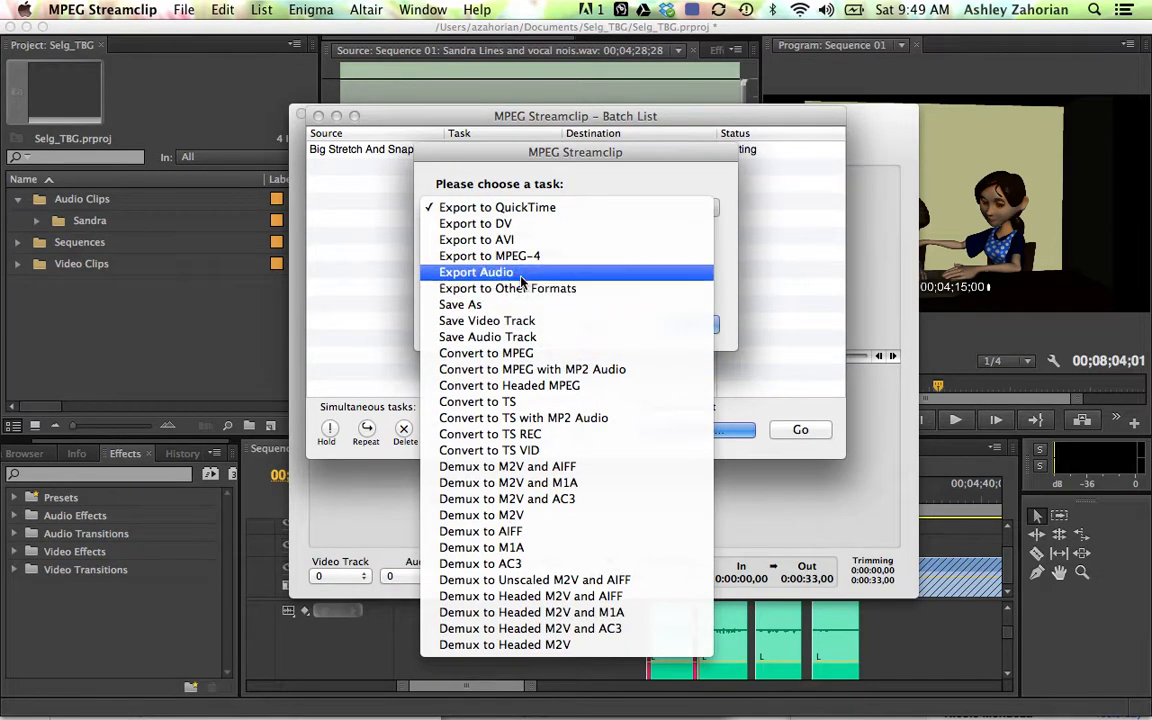
left_click(476, 272)
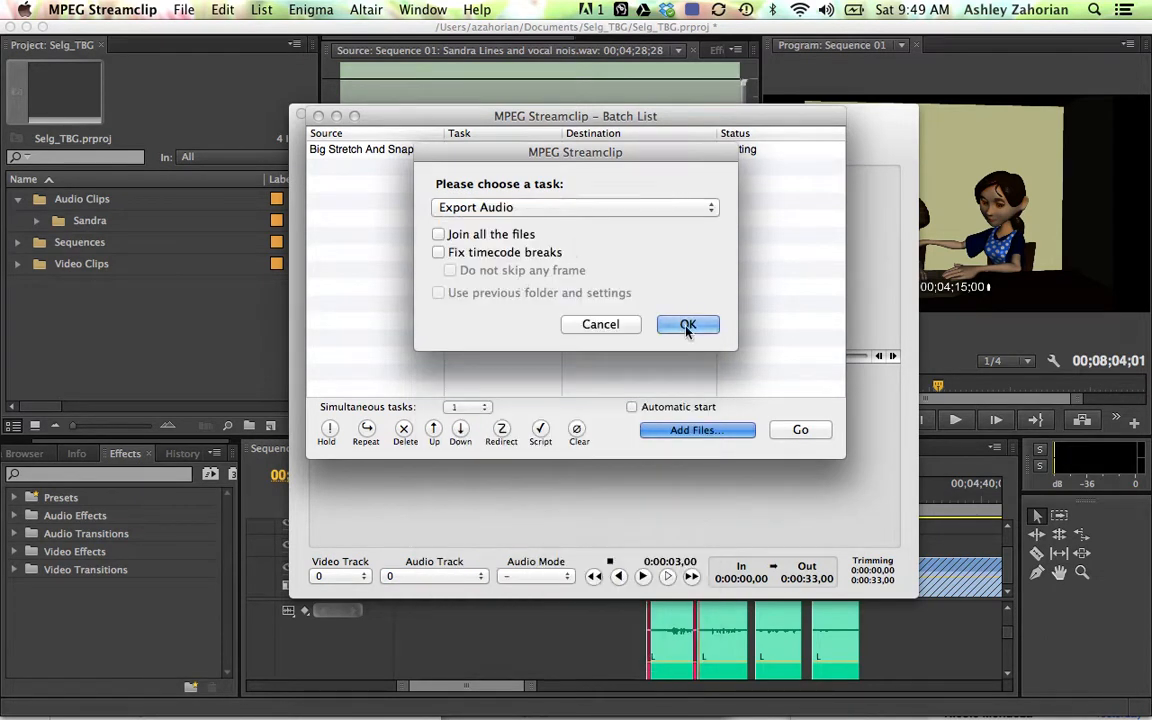
left_click(688, 324)
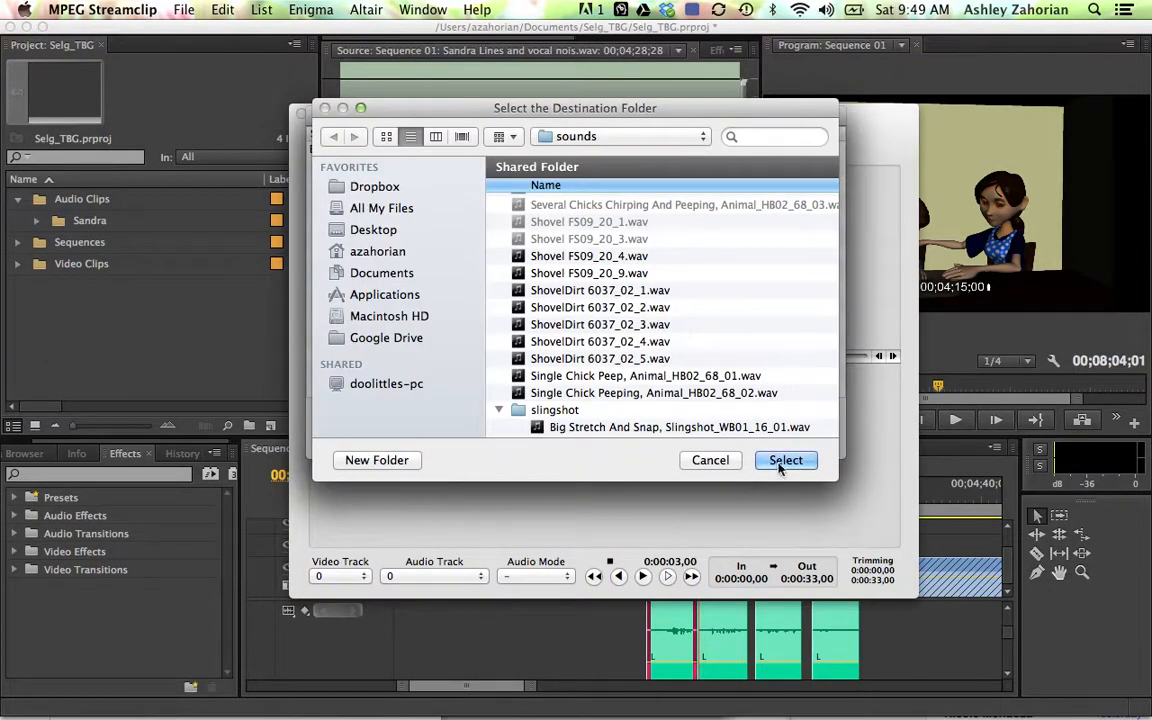
Send the shovel files to the sounds folder and queue them as 48 kHz AIFF
left_click(785, 460)
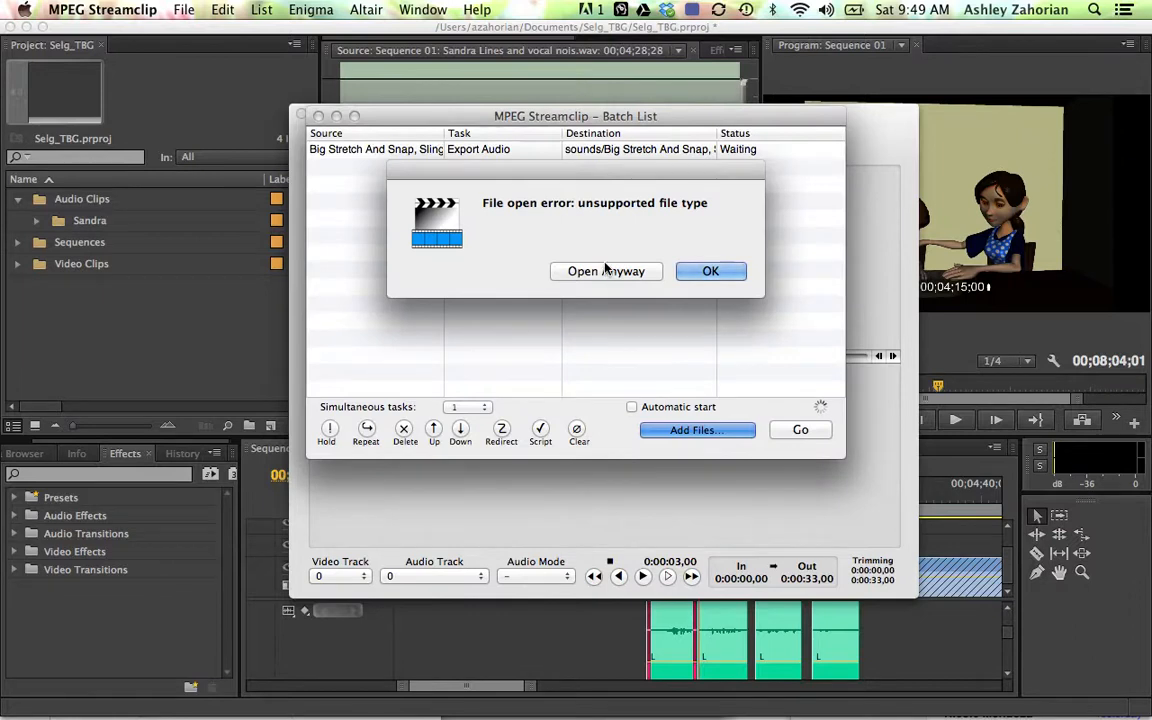
left_click(710, 271)
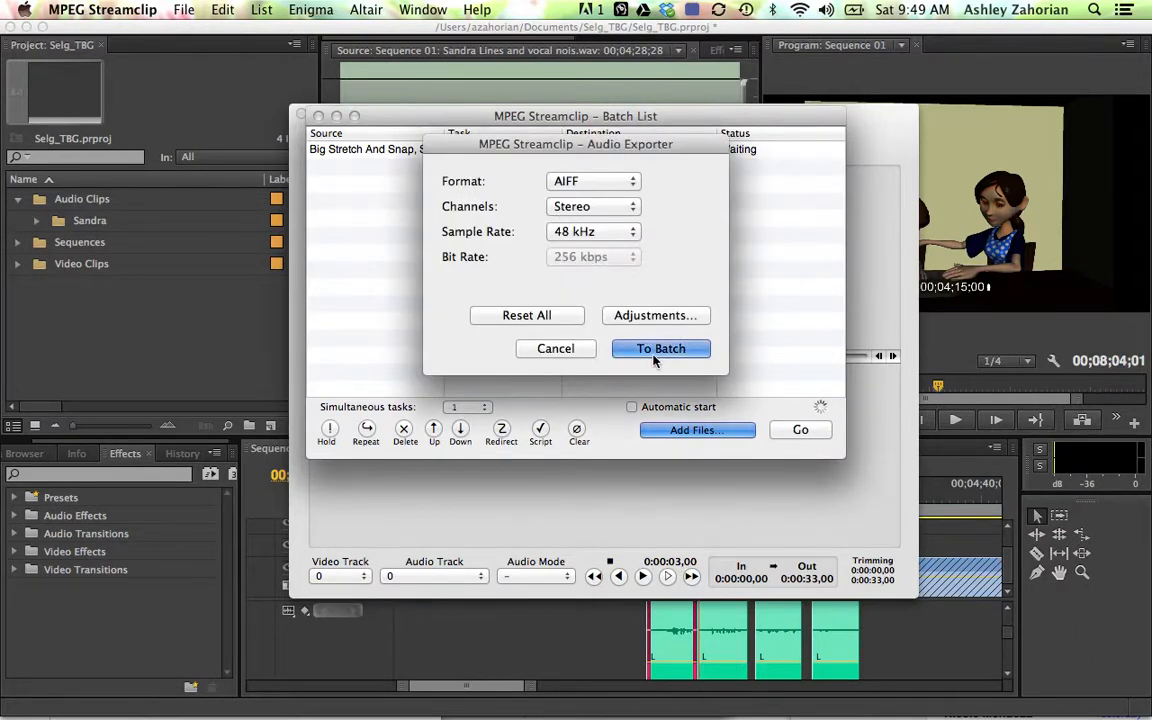
left_click(660, 348)
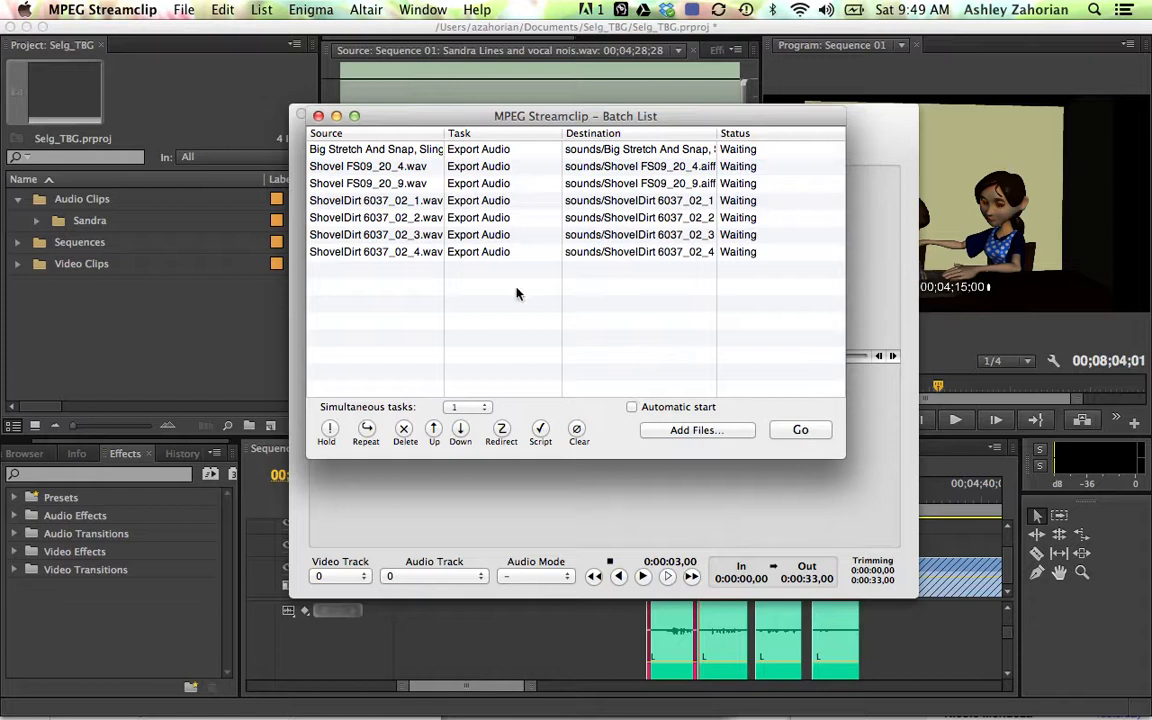
mouse_move(815, 440)
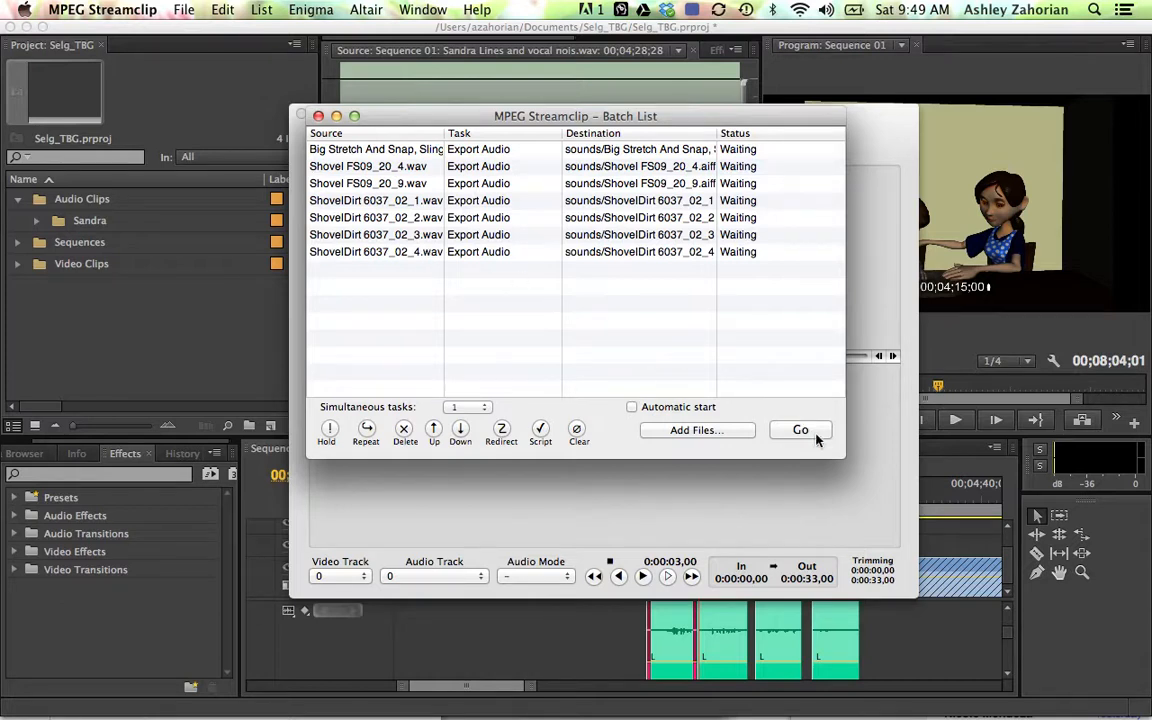